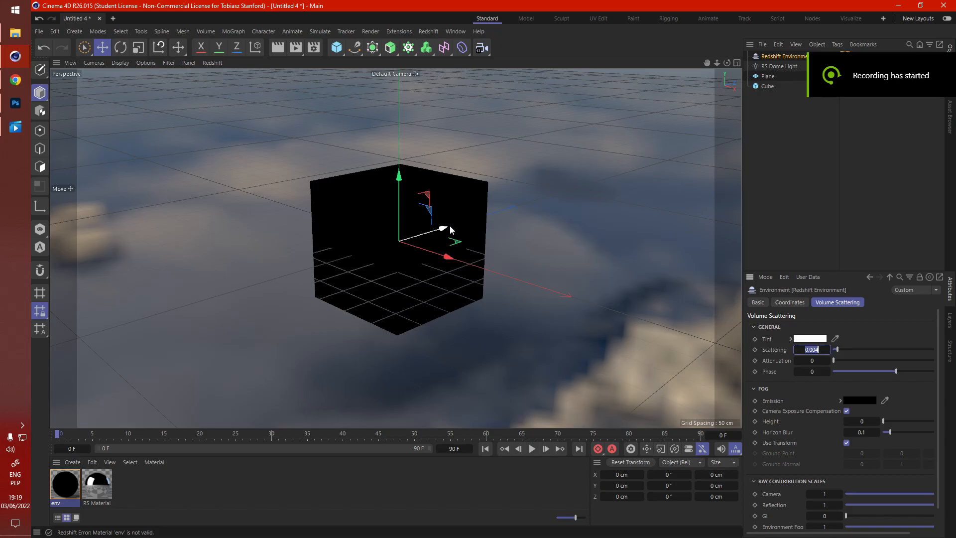
mouse_move(303, 323)
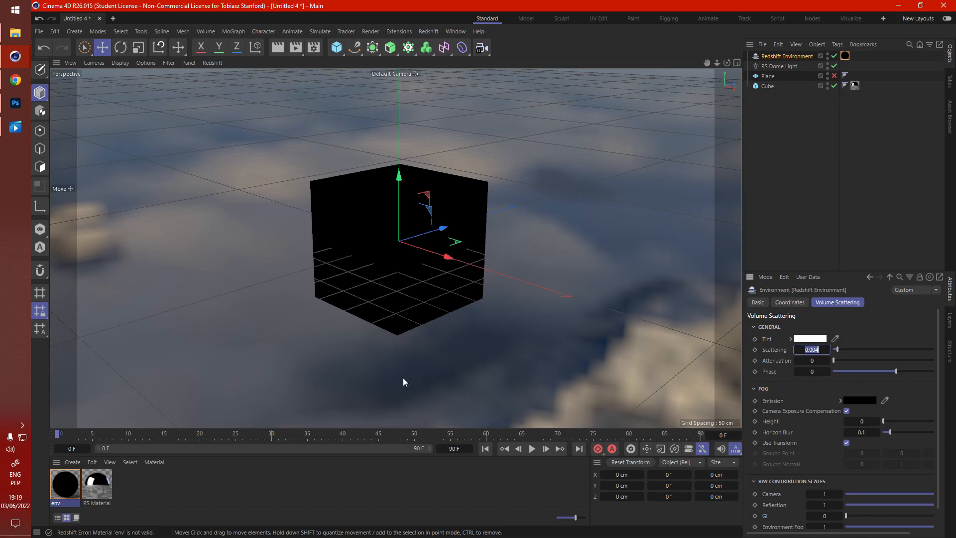
mouse_move(489, 4)
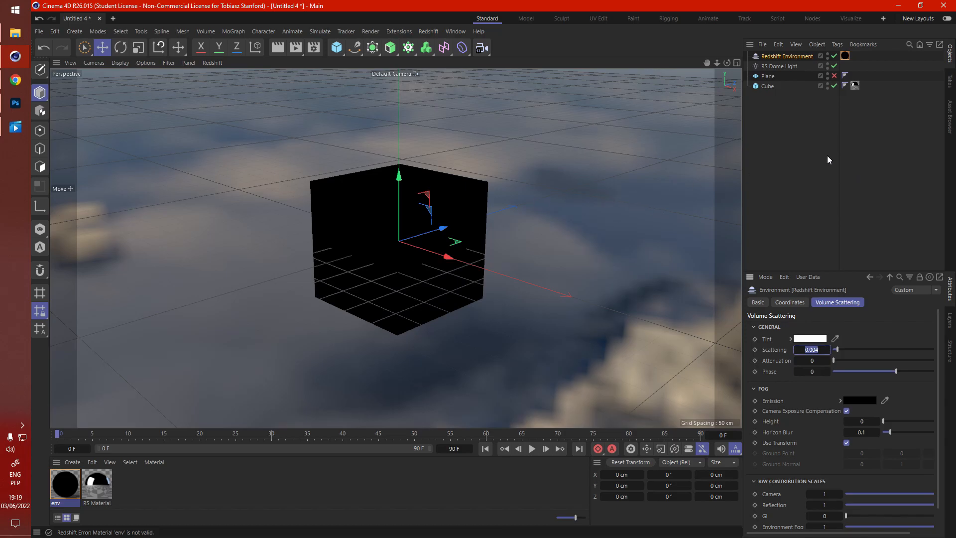
mouse_move(297, 230)
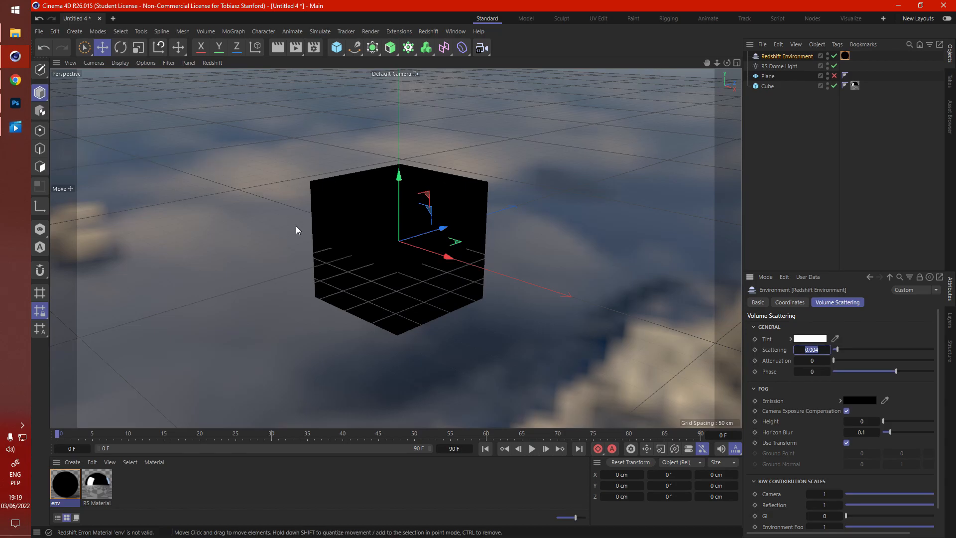
mouse_move(185, 305)
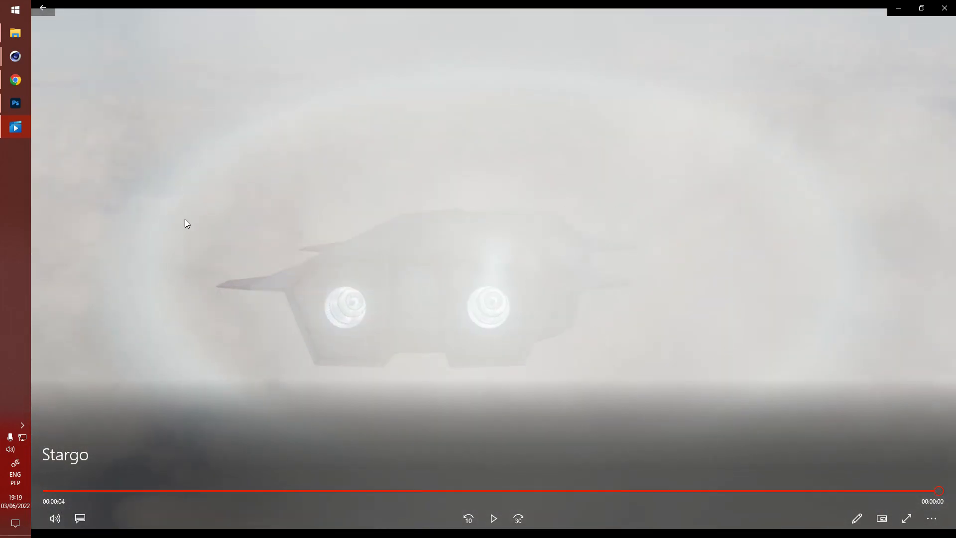
Step: Scrub the Stargo clip's seek bar to the point where the spaceship emerges from the clouds
drag(939, 491, 663, 491)
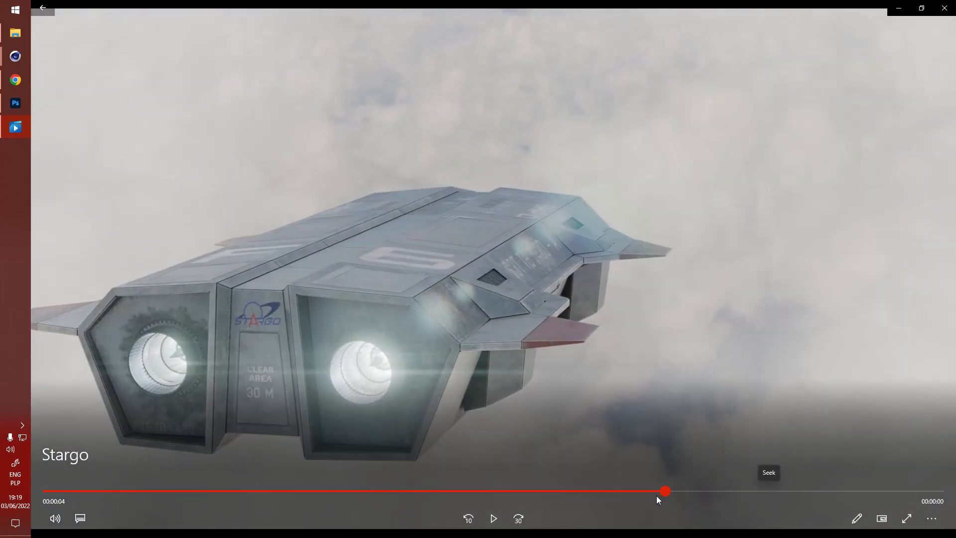
drag(665, 492, 137, 492)
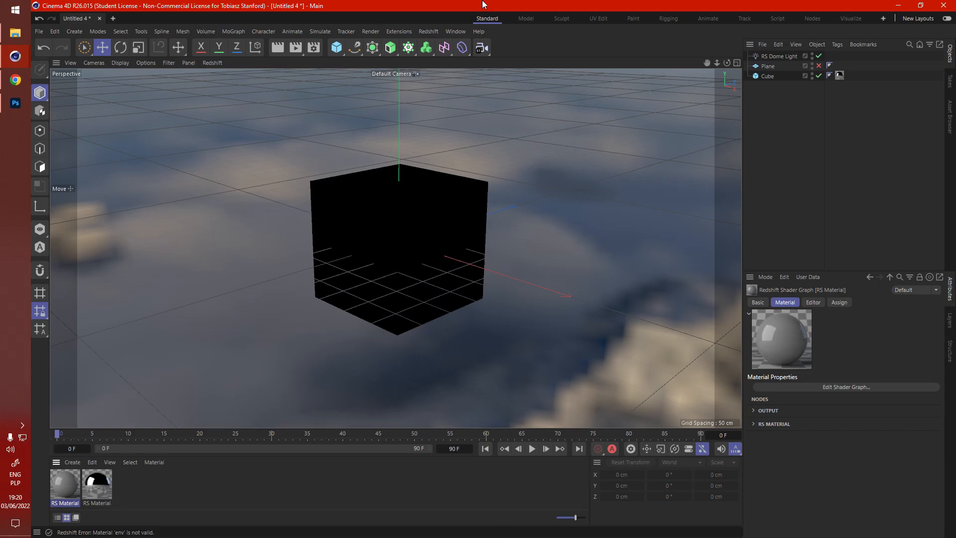
mouse_move(304, 50)
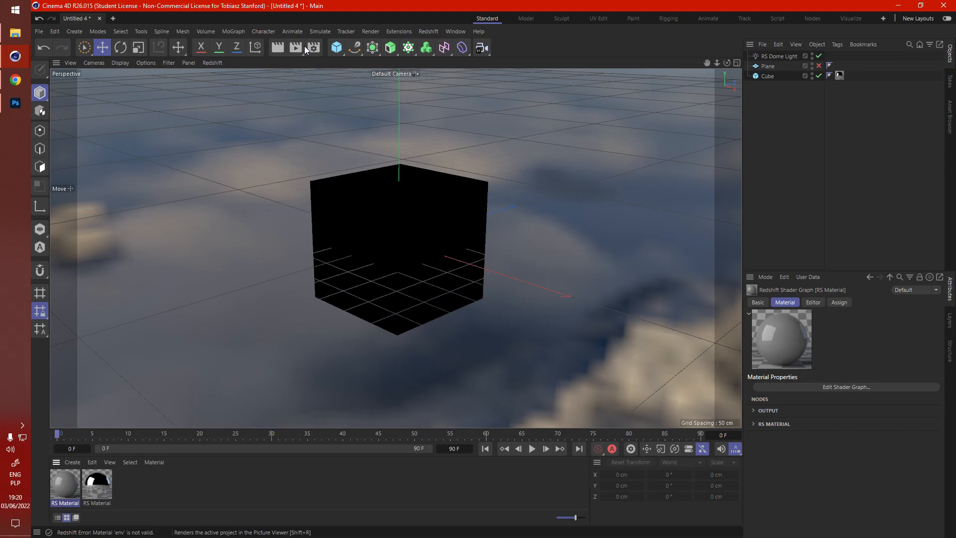
Step: Lower the Redshift Environment's Volume Scattering amount to about 0.006
click(428, 31)
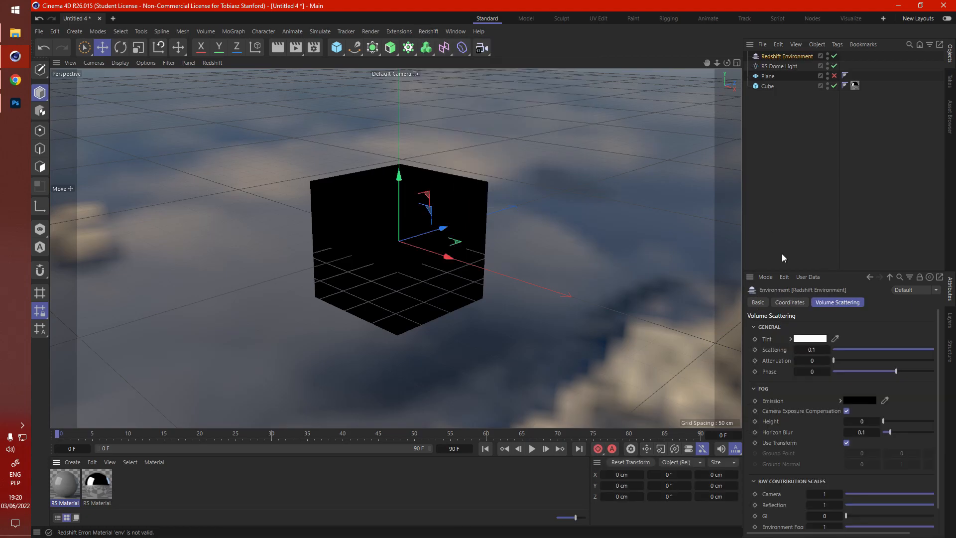
click(812, 348)
text(0.01)
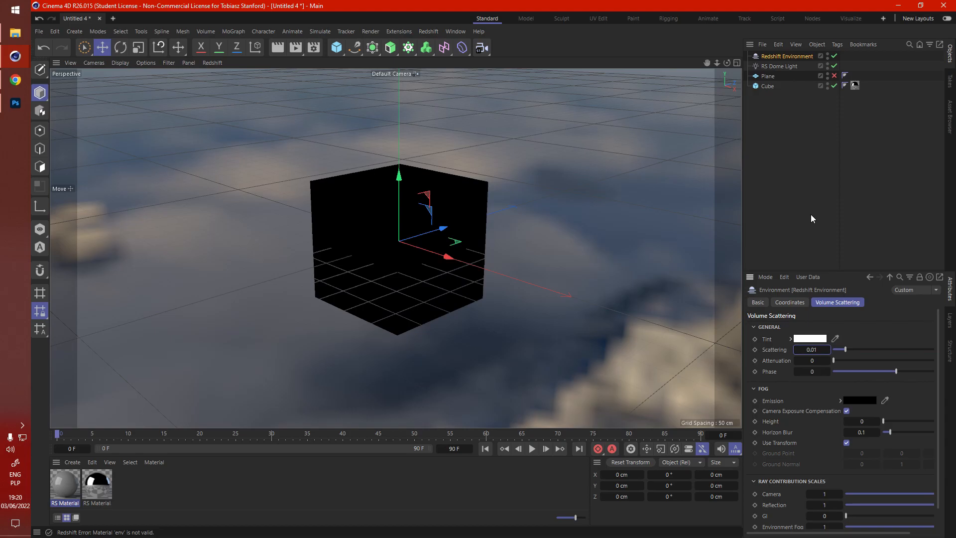
click(811, 350)
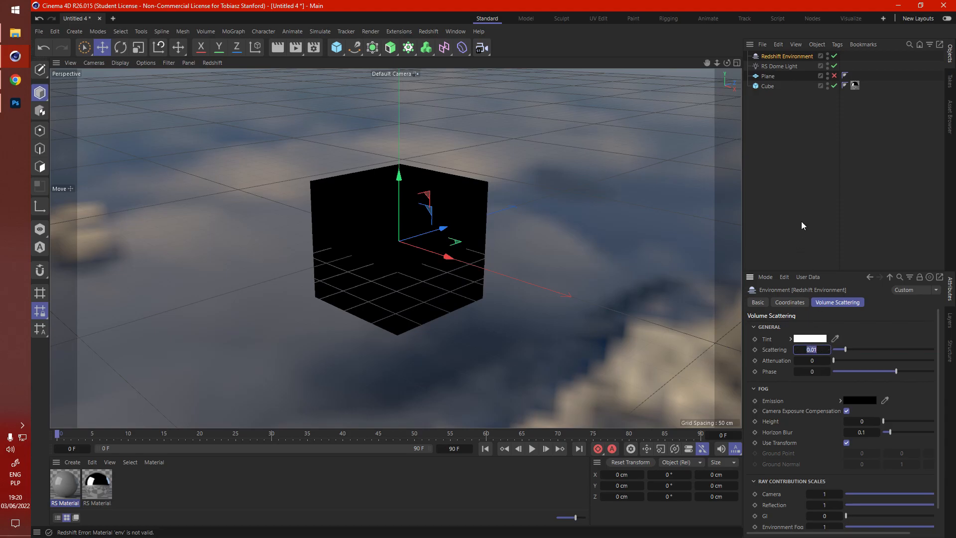
text(0.00)
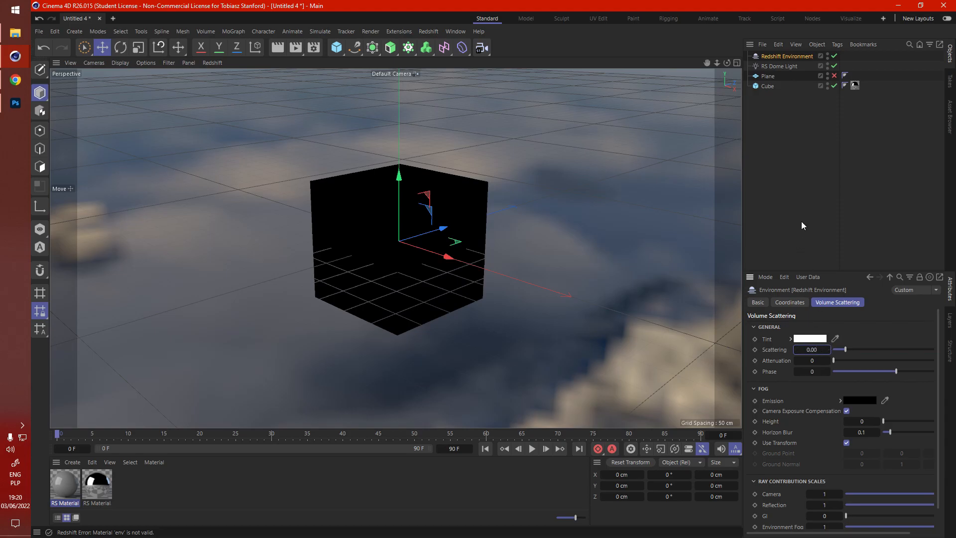
drag(843, 349, 839, 349)
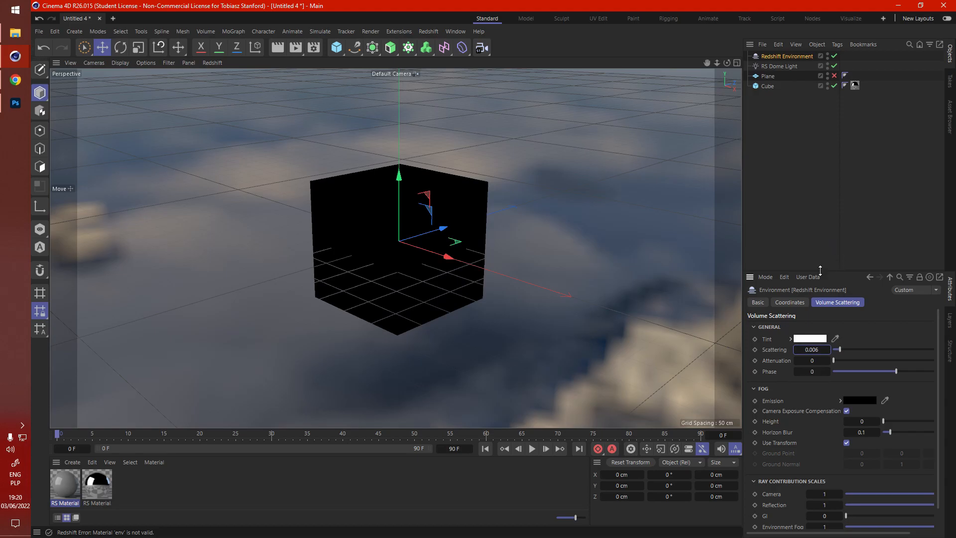
mouse_move(834, 349)
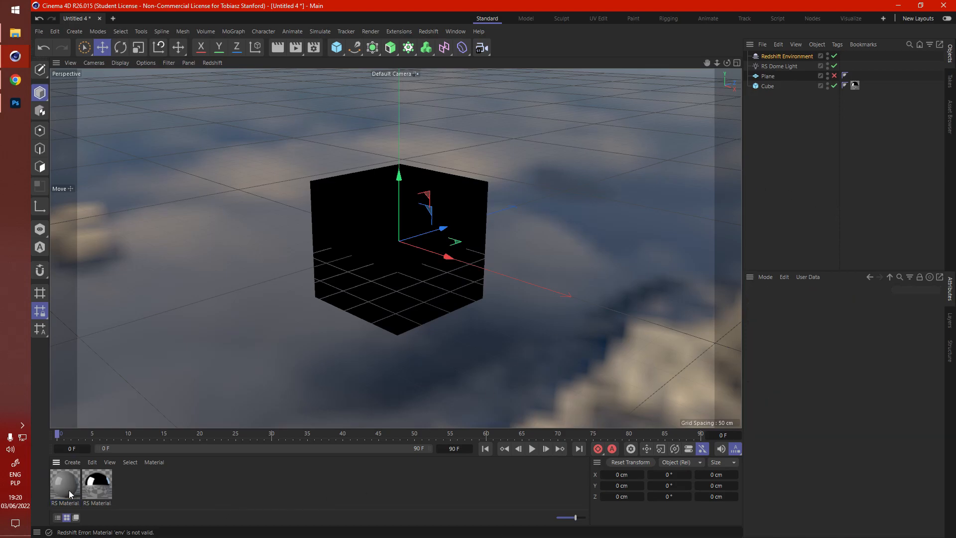
Step: Apply the RS Material to the environment and add a Maxon Noise node to its shader graph
click(64, 482)
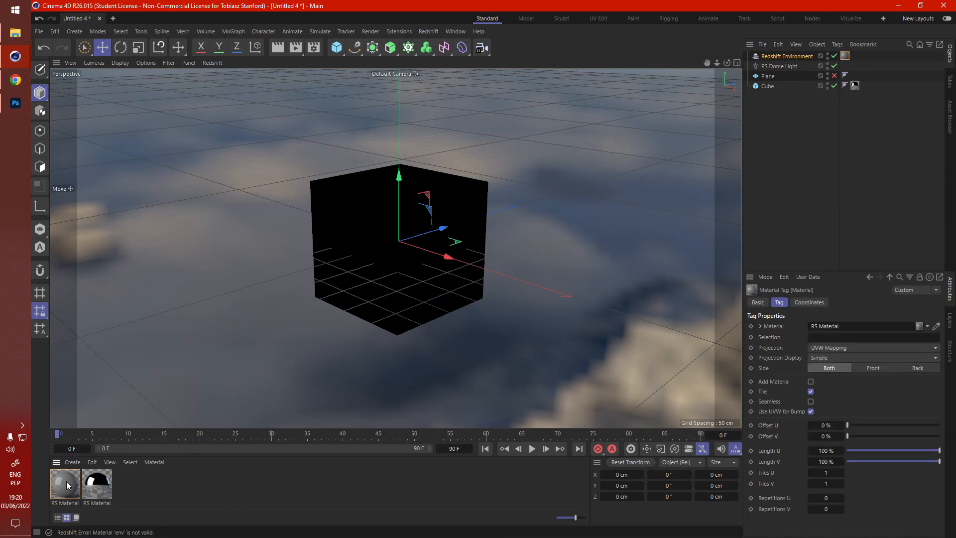
double_click(64, 481)
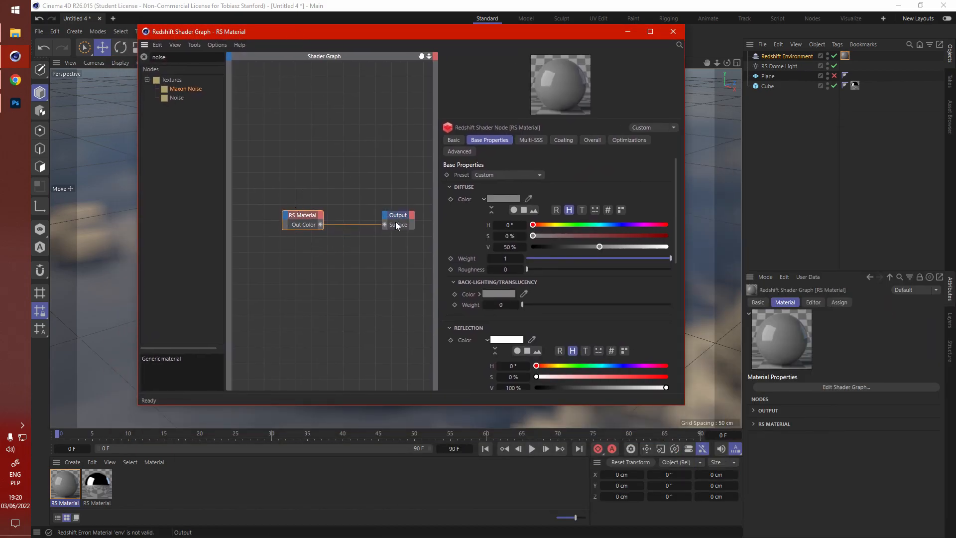
click(397, 213)
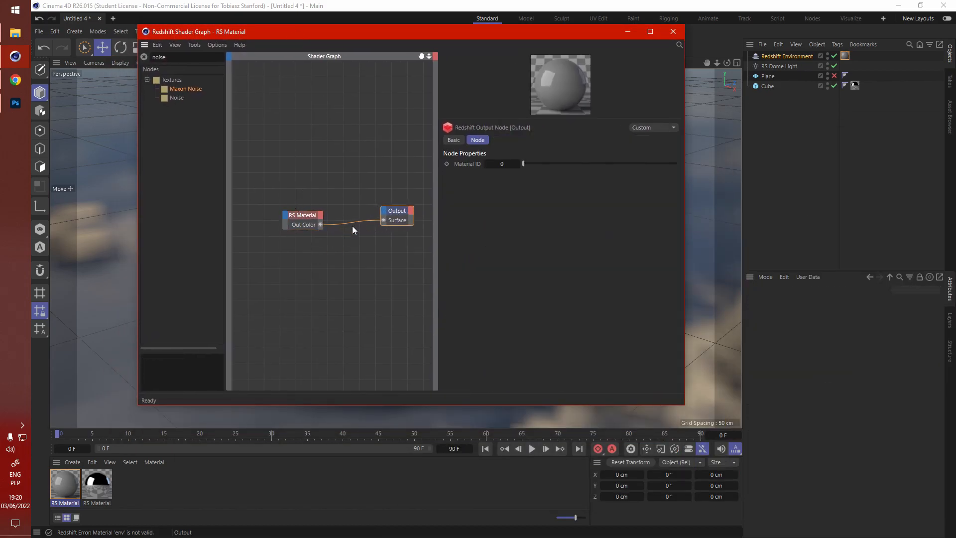
click(303, 215)
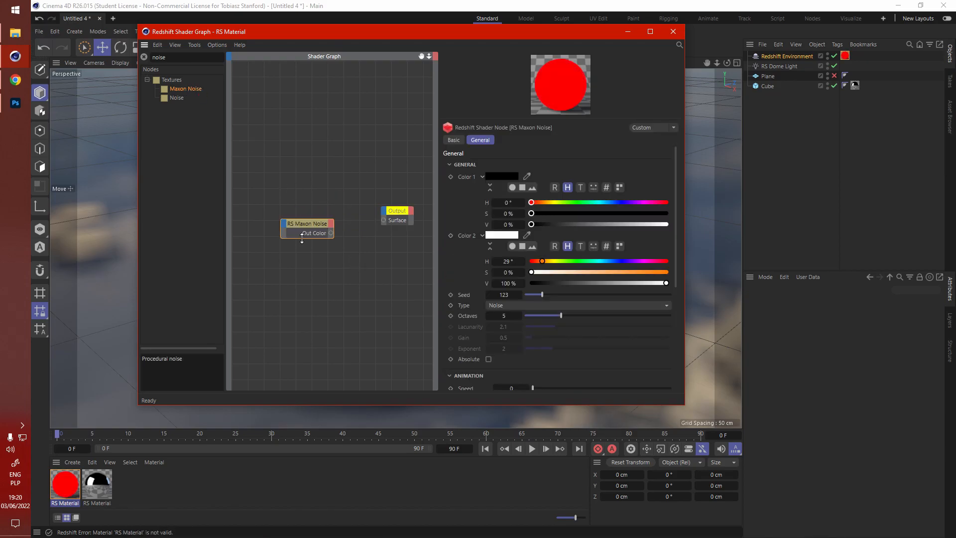
Step: Wire the Maxon Noise Out Color into the material Output's Volume input
drag(331, 233, 383, 210)
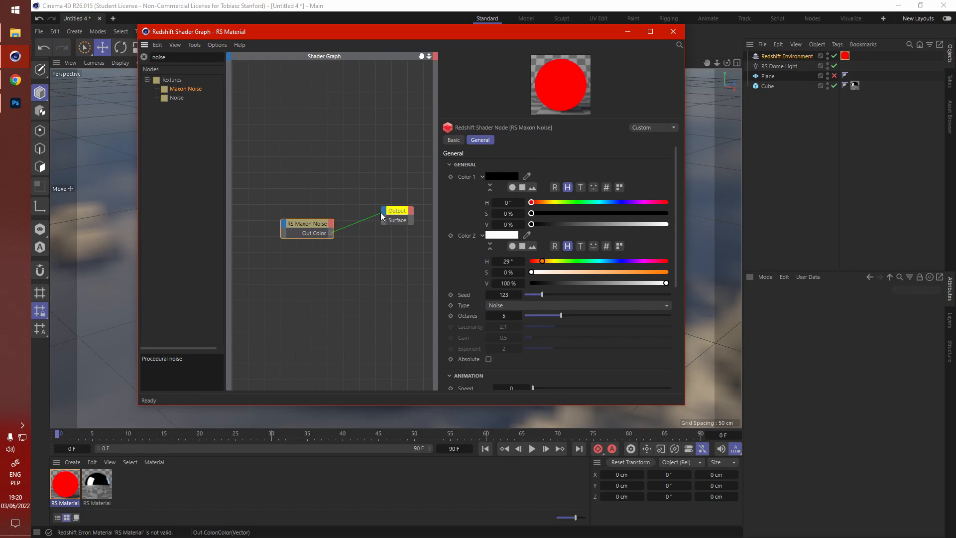
click(396, 210)
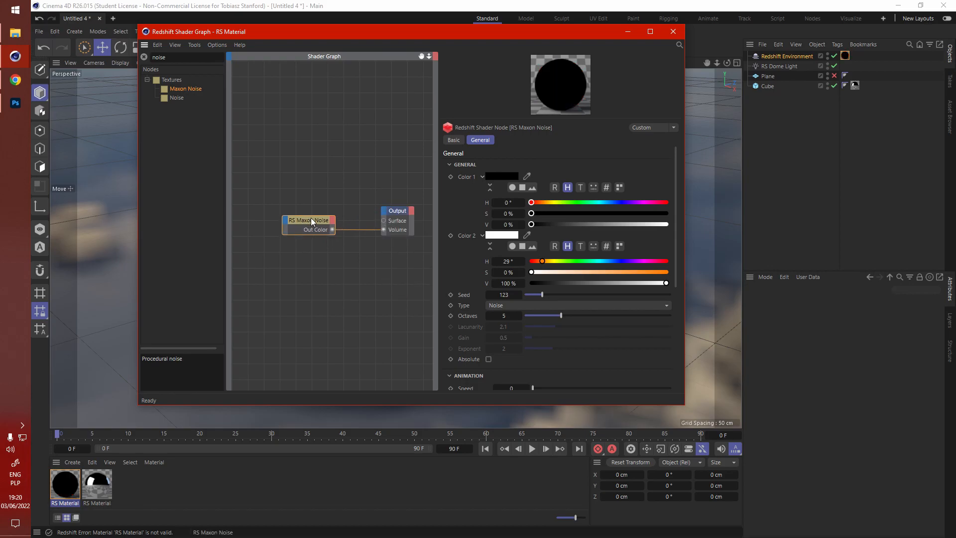
drag(415, 31, 498, 38)
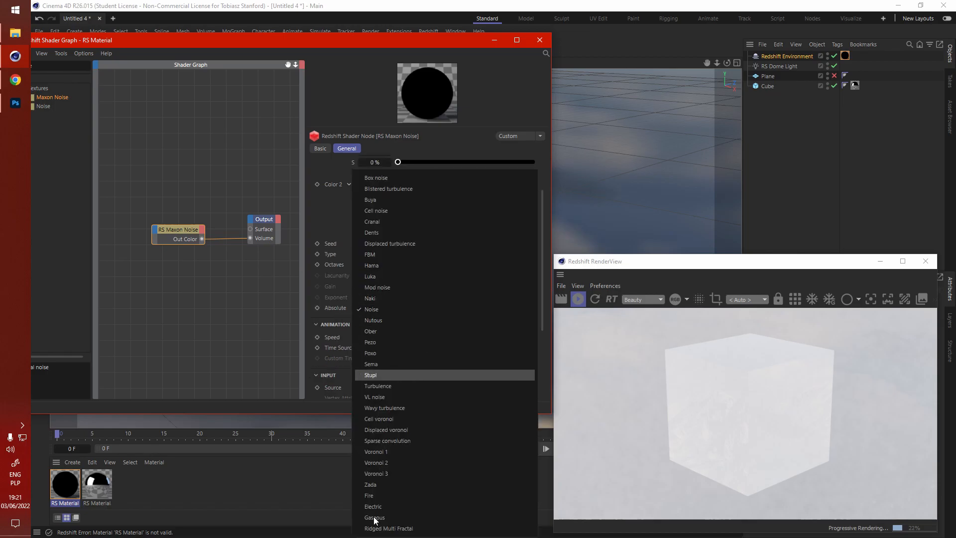
mouse_move(375, 517)
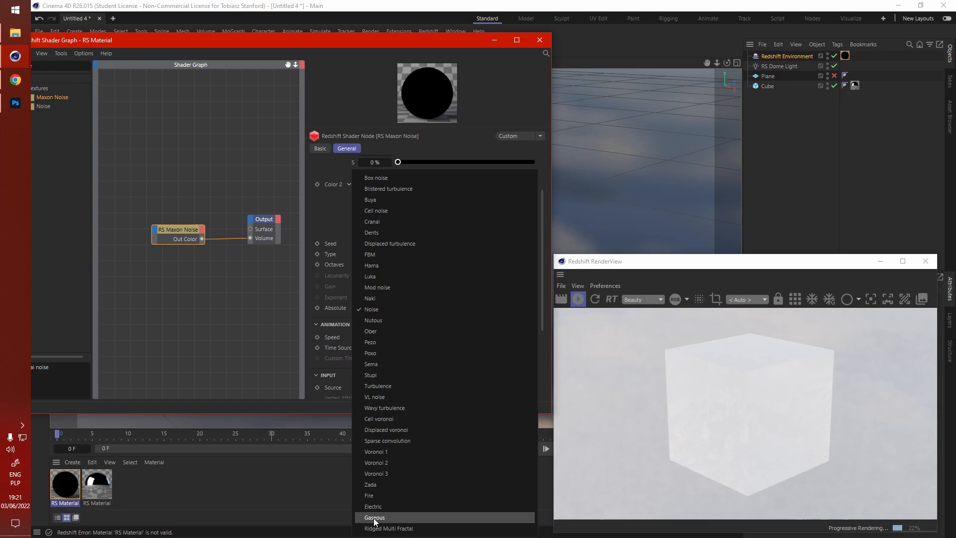
mouse_move(394, 495)
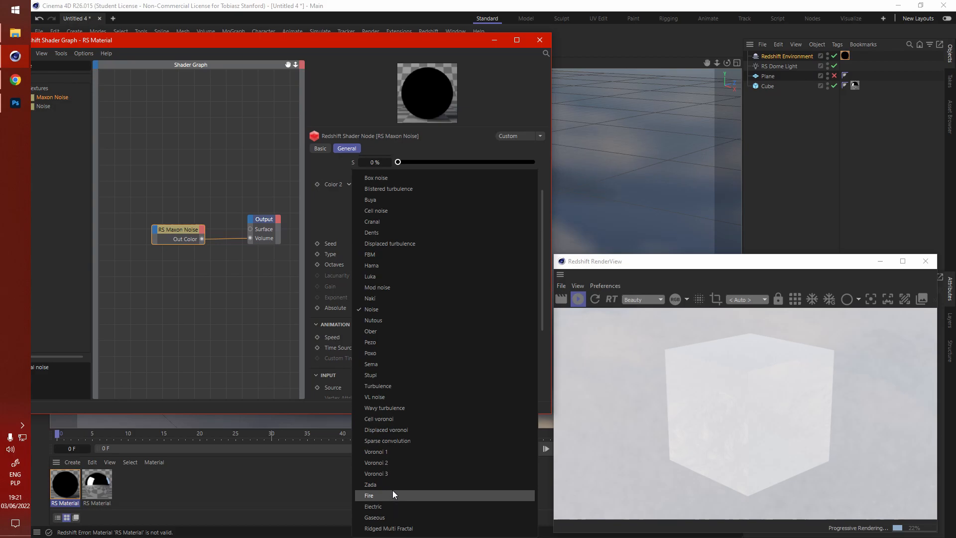
mouse_move(400, 386)
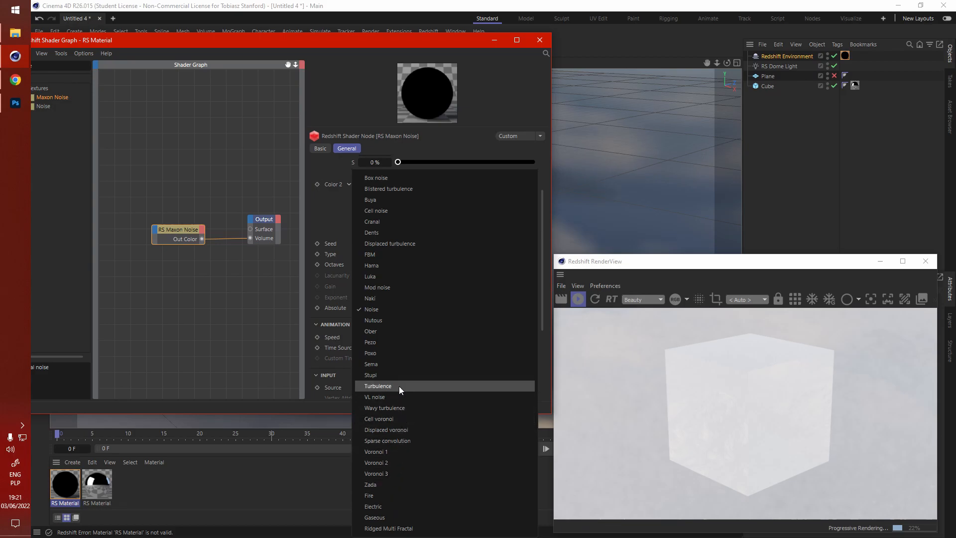
mouse_move(397, 188)
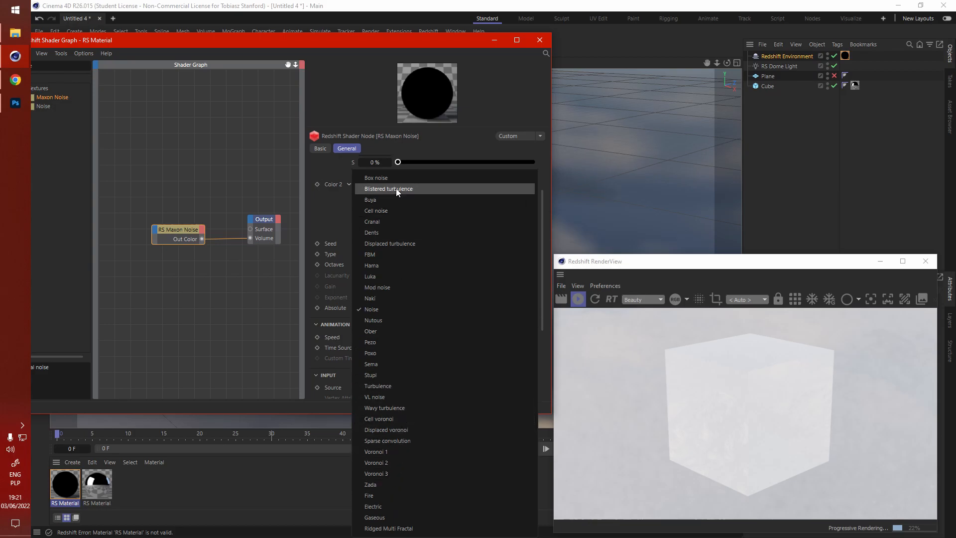
Step: Switch the noise to Turbulence, enlarge its scale and tune the low clip around 0.33
click(377, 385)
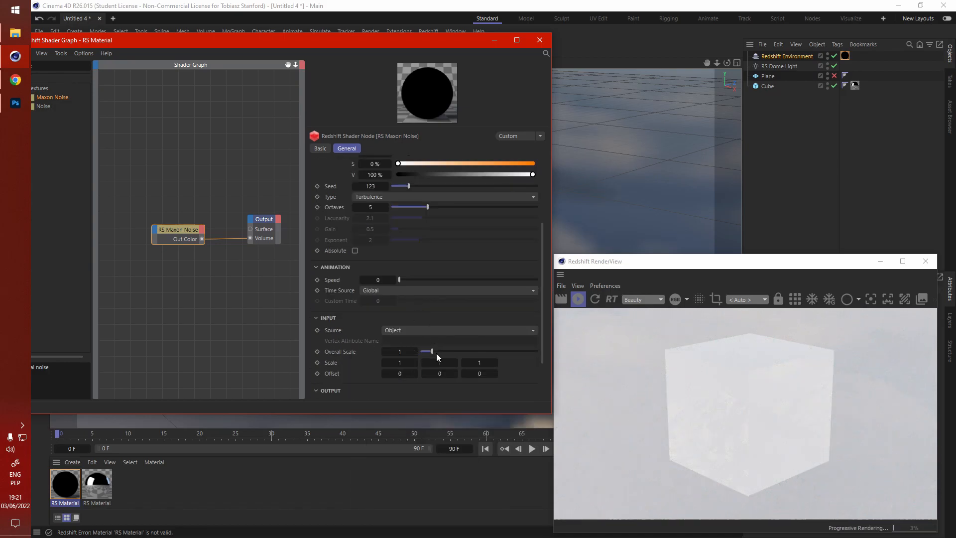
drag(428, 352, 537, 352)
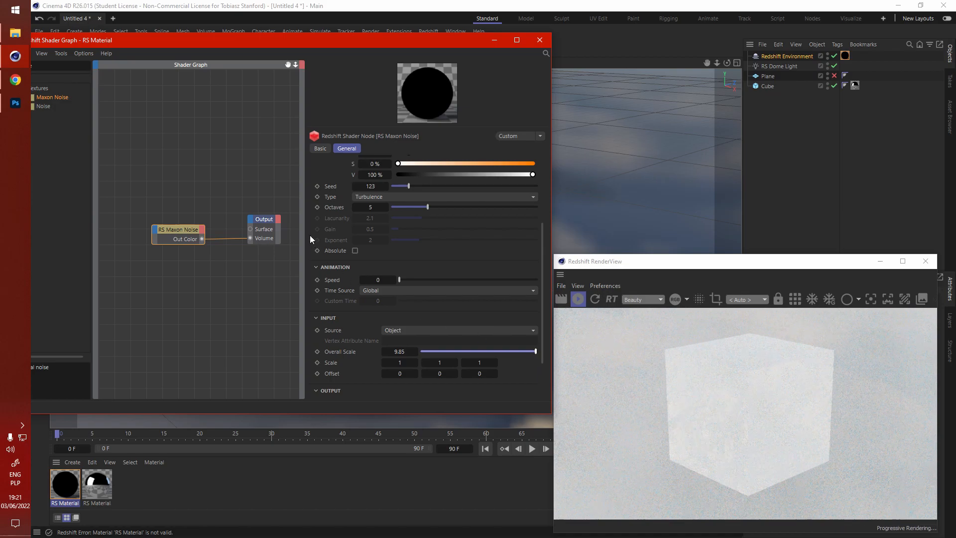
scroll(down, 3)
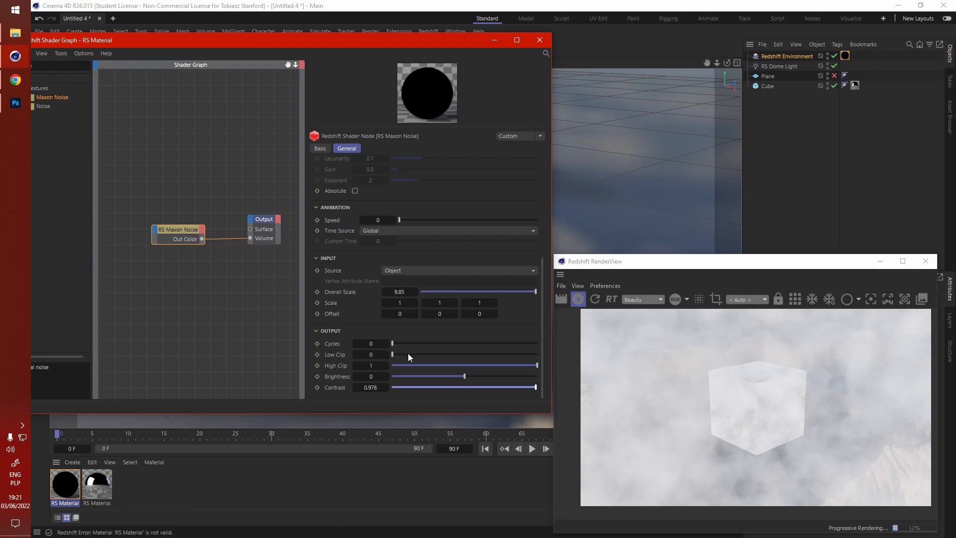
drag(392, 354, 404, 354)
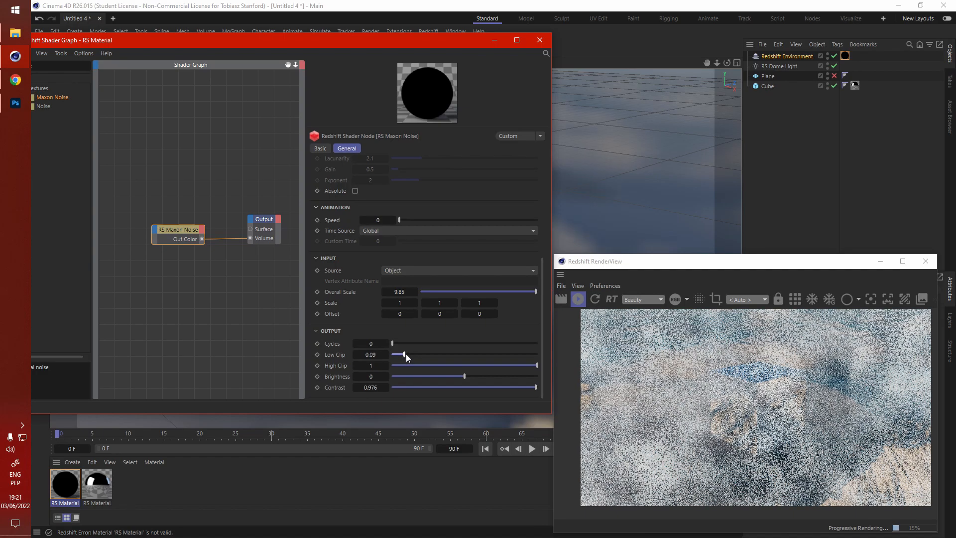
drag(404, 354, 419, 354)
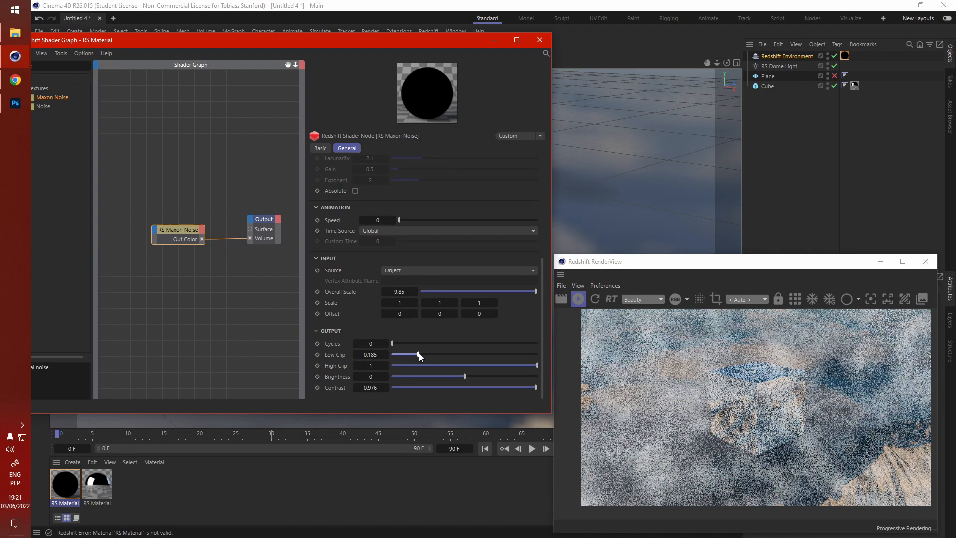
drag(419, 354, 454, 354)
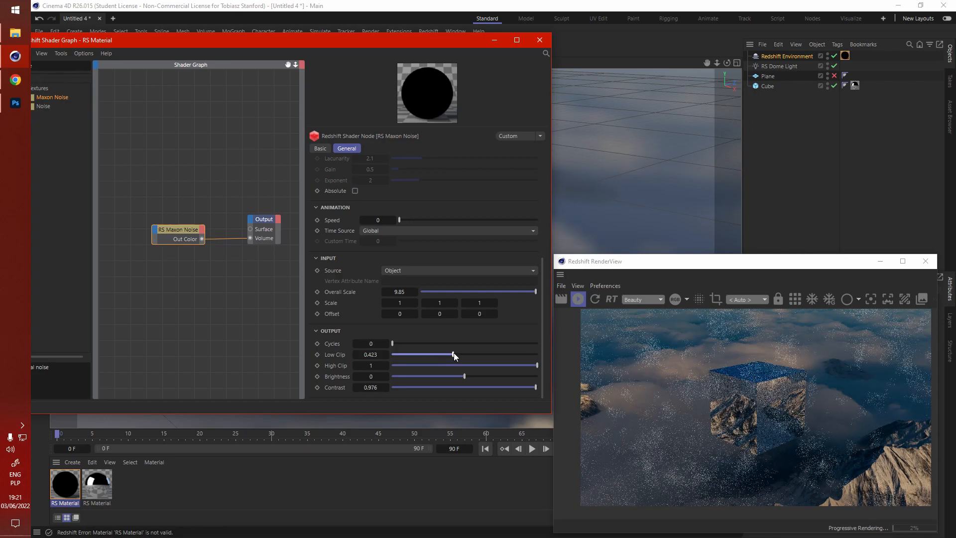
drag(454, 355, 442, 355)
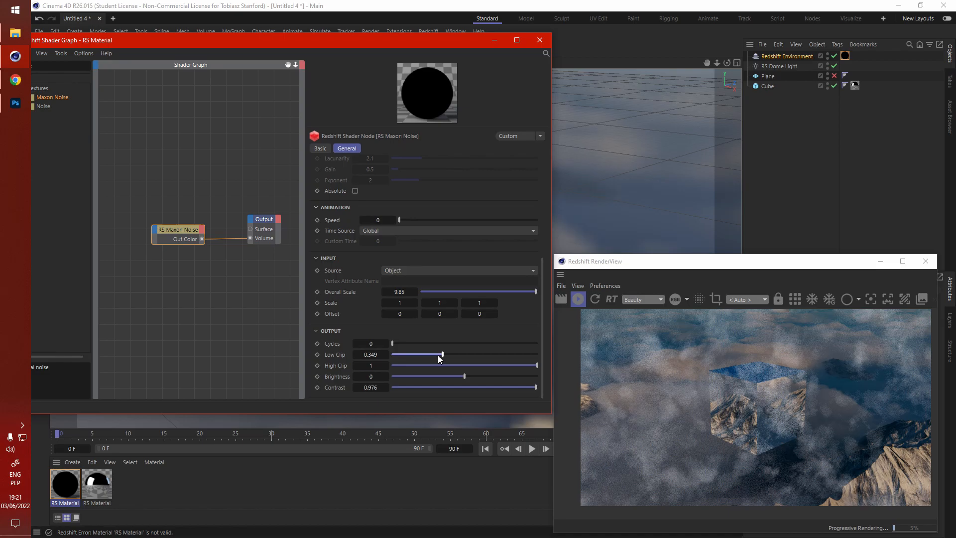
drag(443, 354, 438, 354)
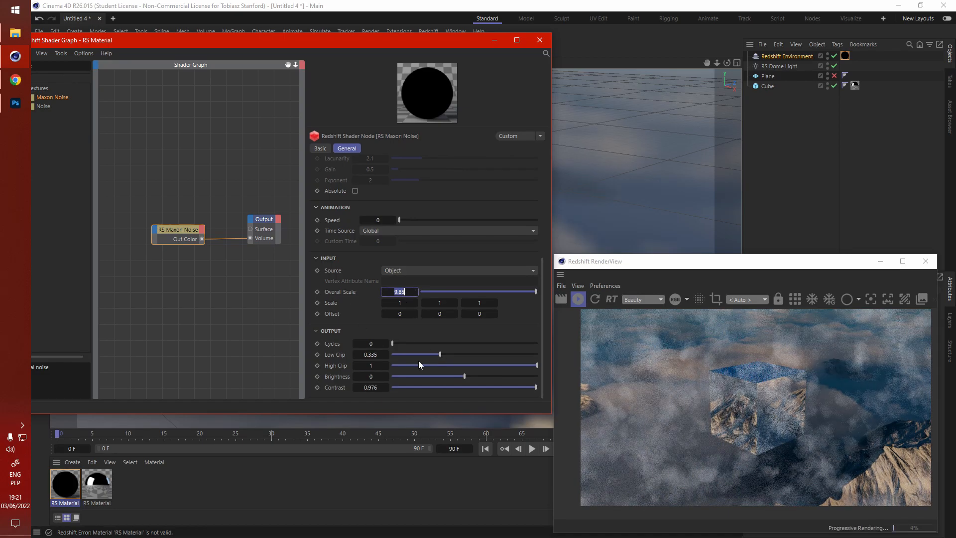
Step: Set the noise overall scale to 40 and settle the low clip near 0.31
text(40)
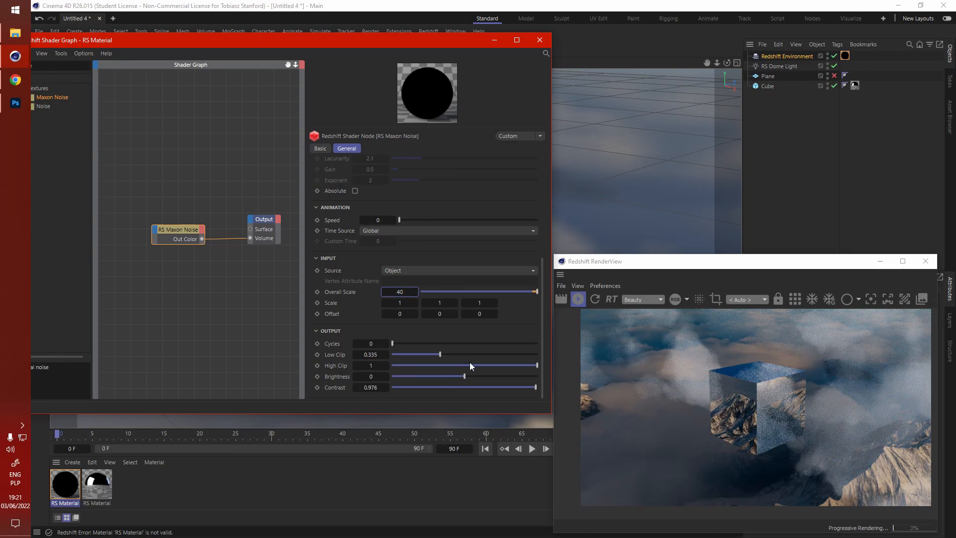
drag(440, 354, 428, 354)
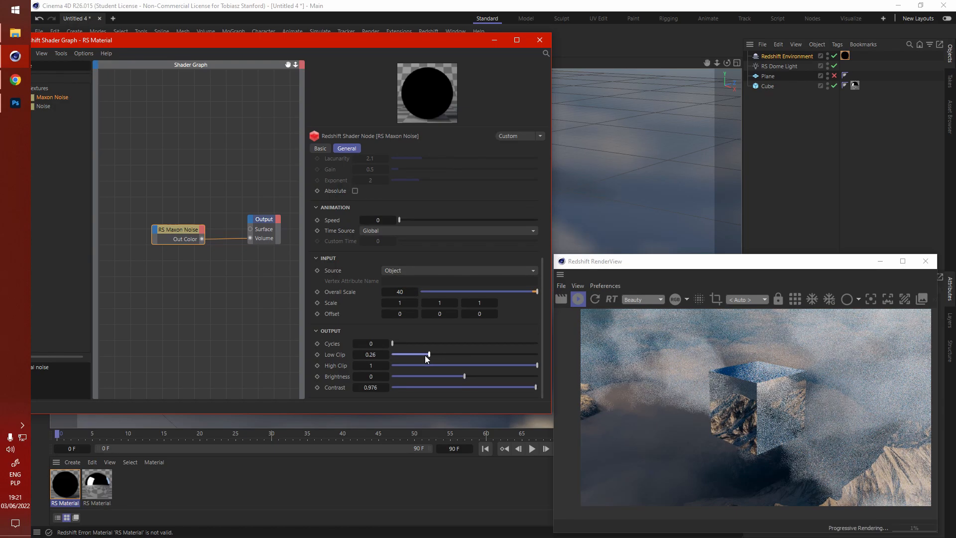
drag(410, 354, 435, 354)
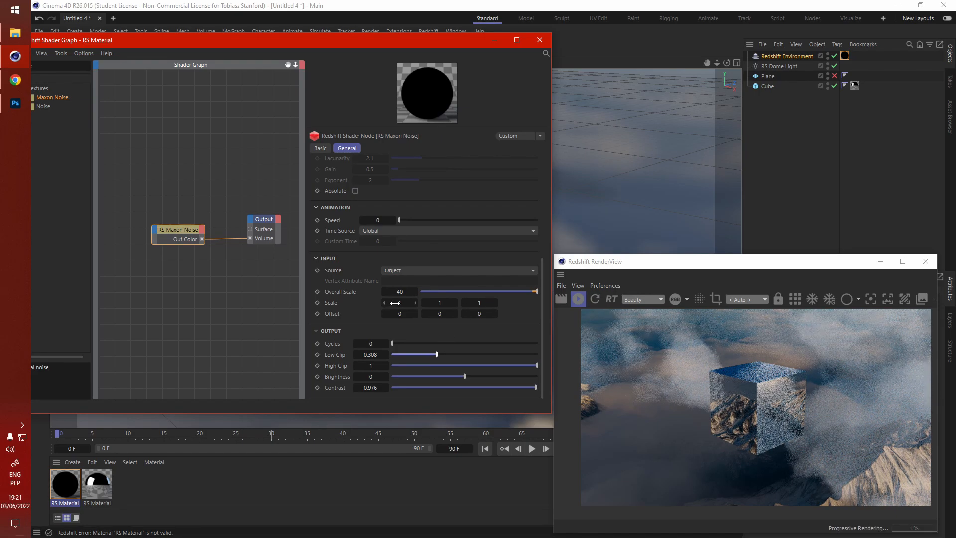
Step: Step the noise X offset up to 184 and trim the low clip to about 0.274
click(400, 303)
text(158)
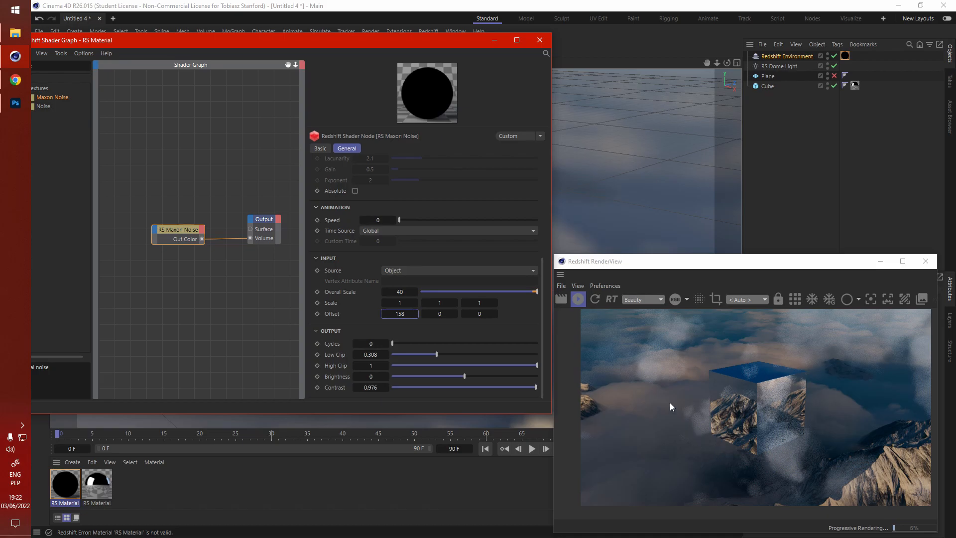
mouse_move(809, 430)
text(177)
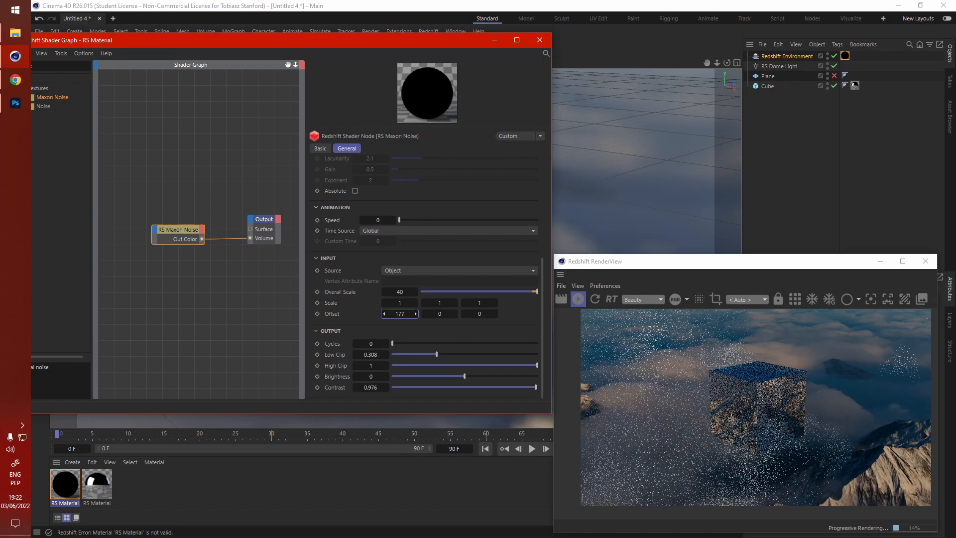
click(399, 313)
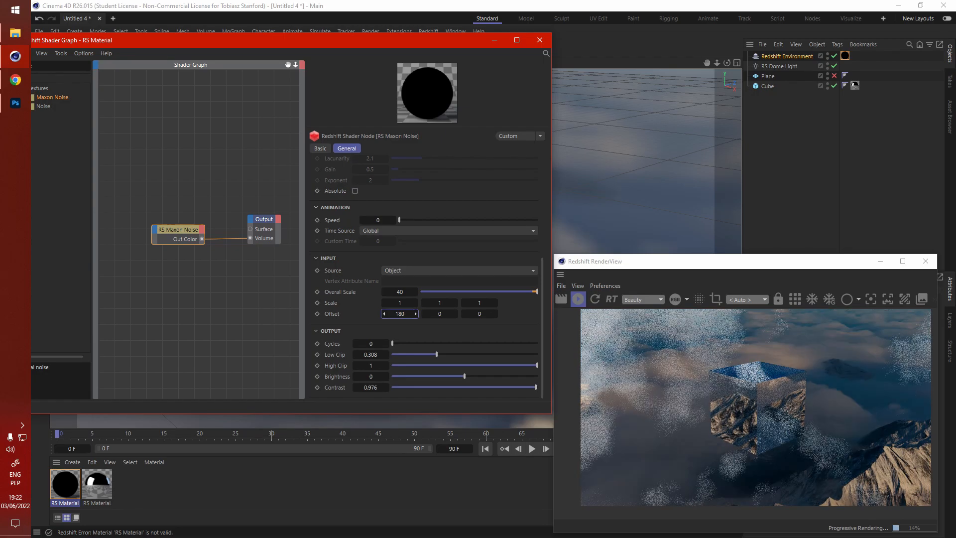
click(400, 313)
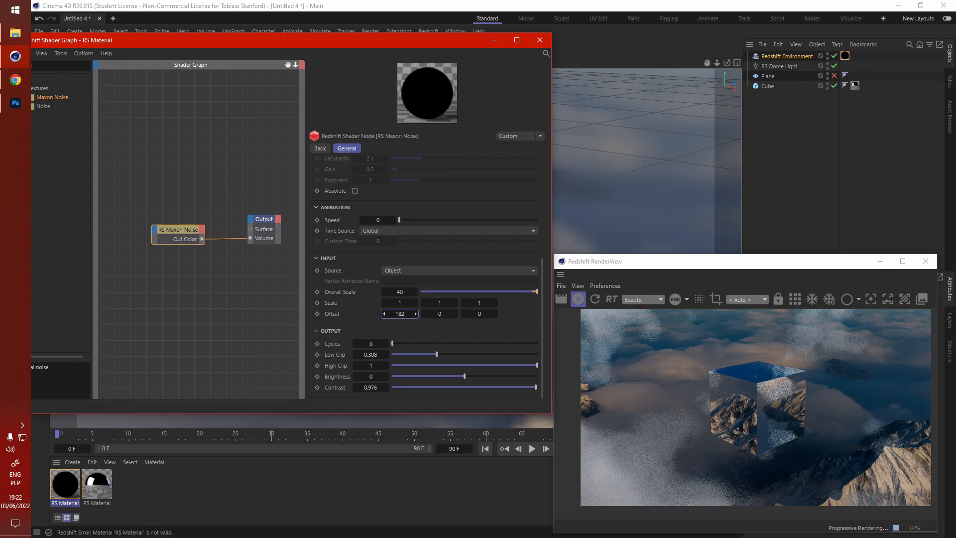
click(415, 313)
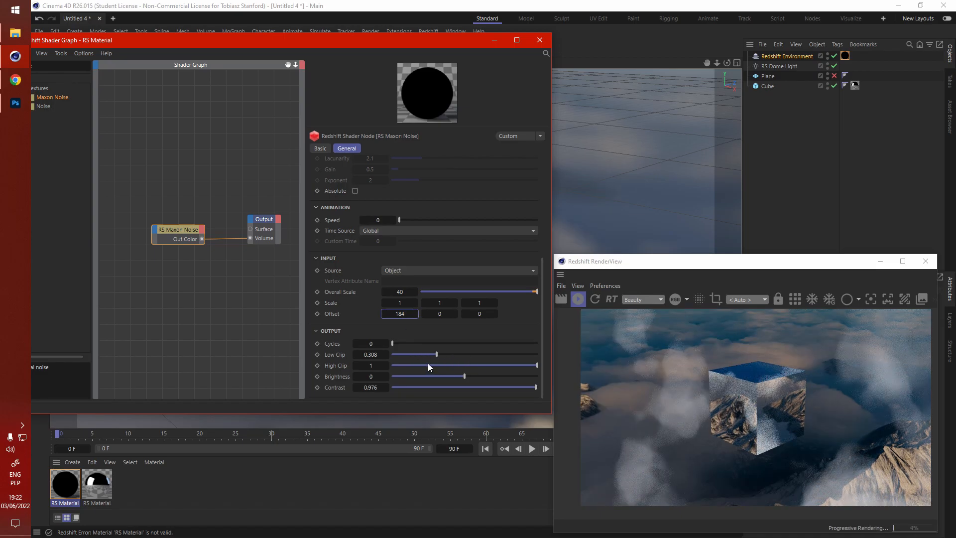
drag(434, 354, 430, 354)
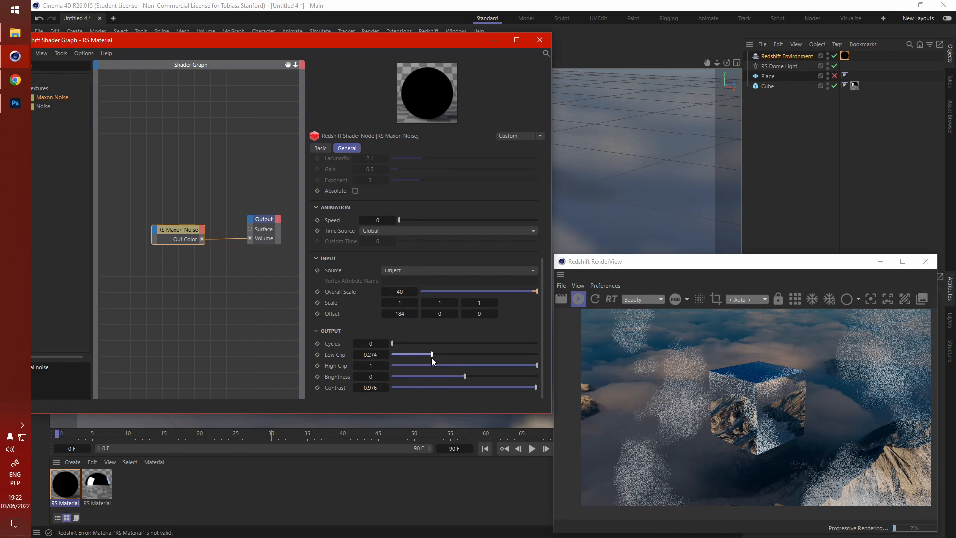
drag(432, 354, 423, 354)
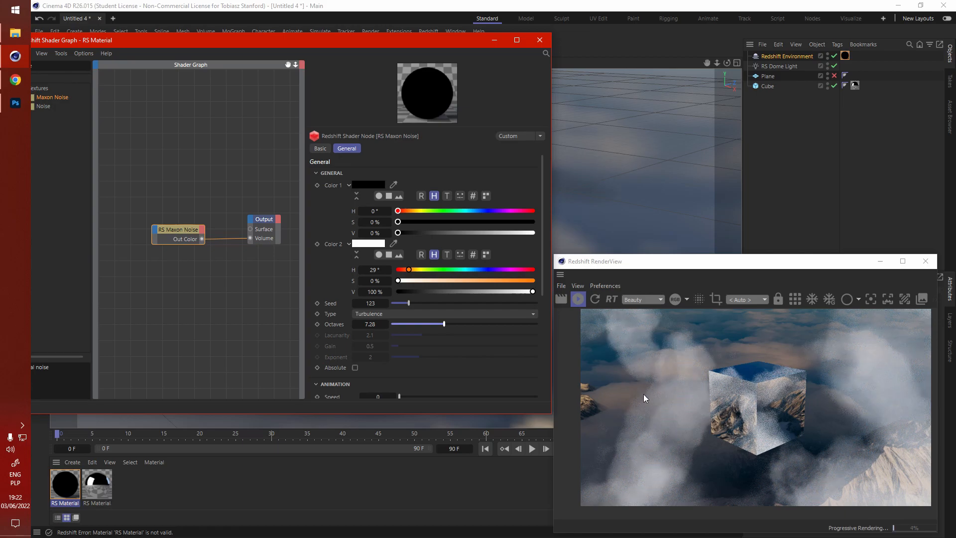
mouse_move(664, 342)
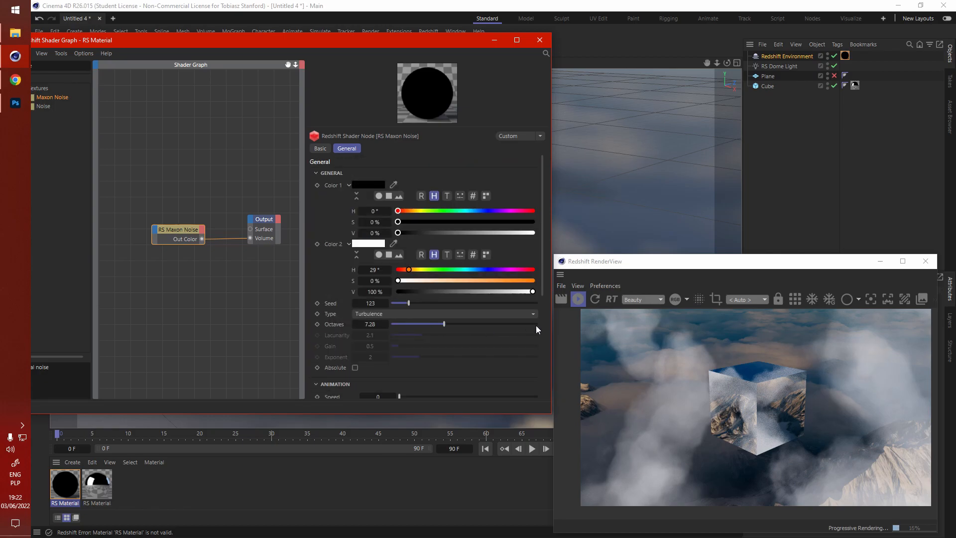
Step: Adjust the noise octaves, pushing them high for detail then easing back
drag(440, 324, 535, 324)
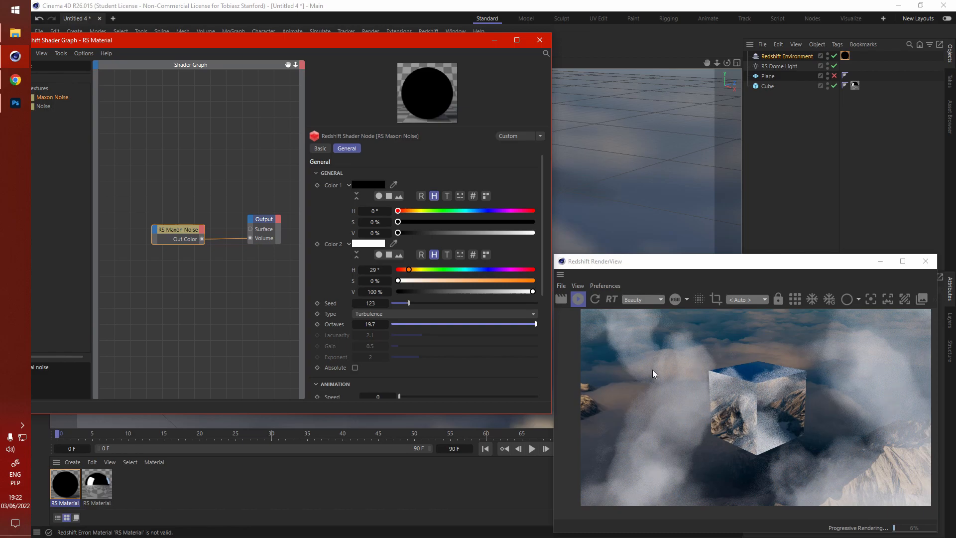
drag(536, 324, 434, 323)
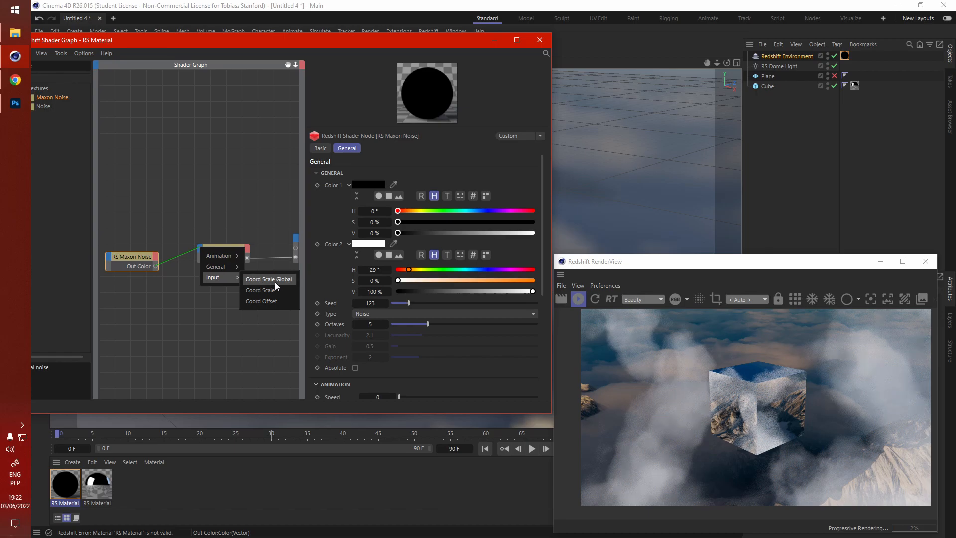
Step: Feed a second Maxon Noise into the first noise's Coord Offset and make it Displaced turbulence with a near-white first colour
click(261, 301)
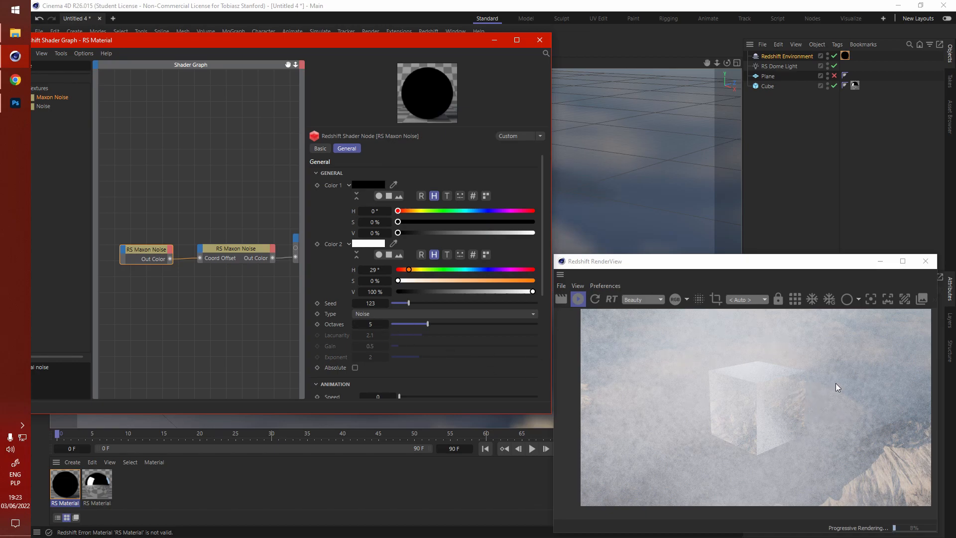
mouse_move(698, 353)
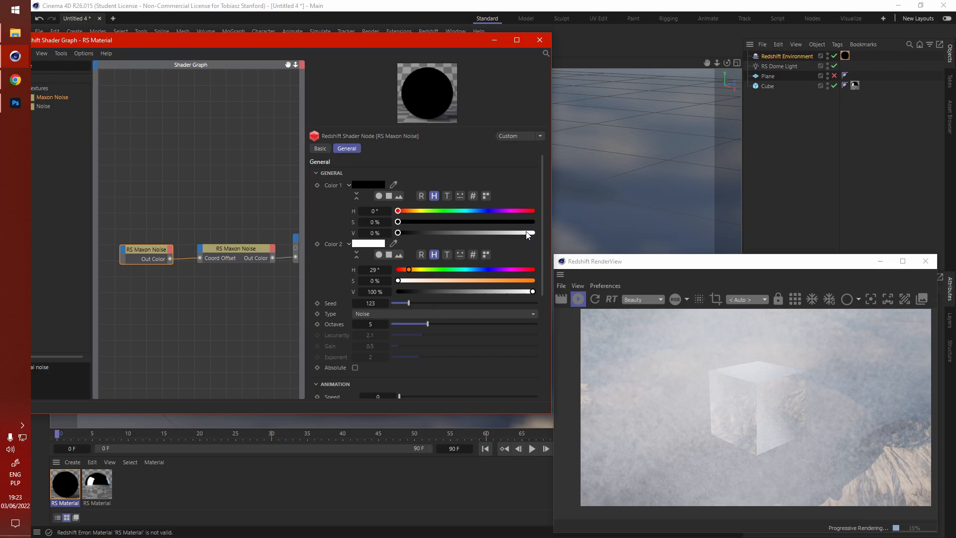
drag(399, 233, 529, 233)
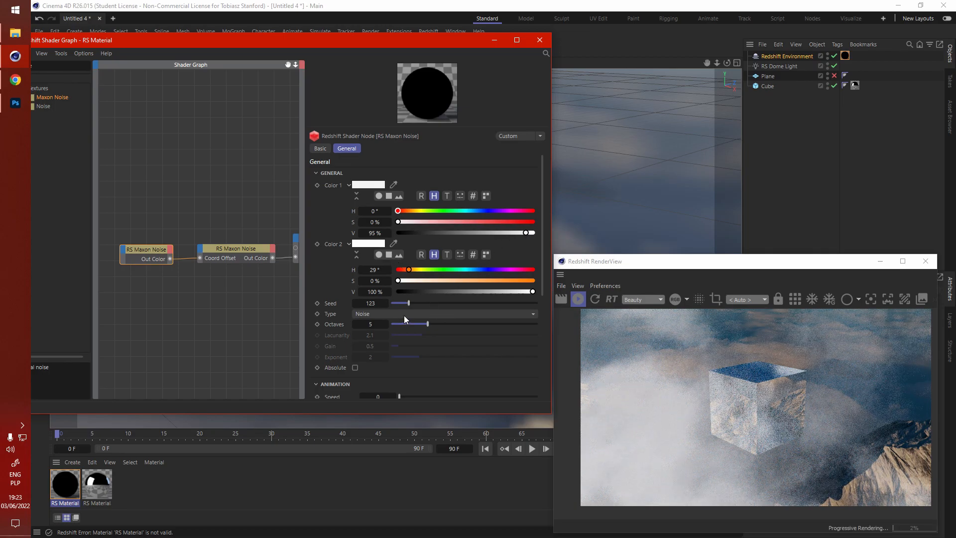
click(443, 313)
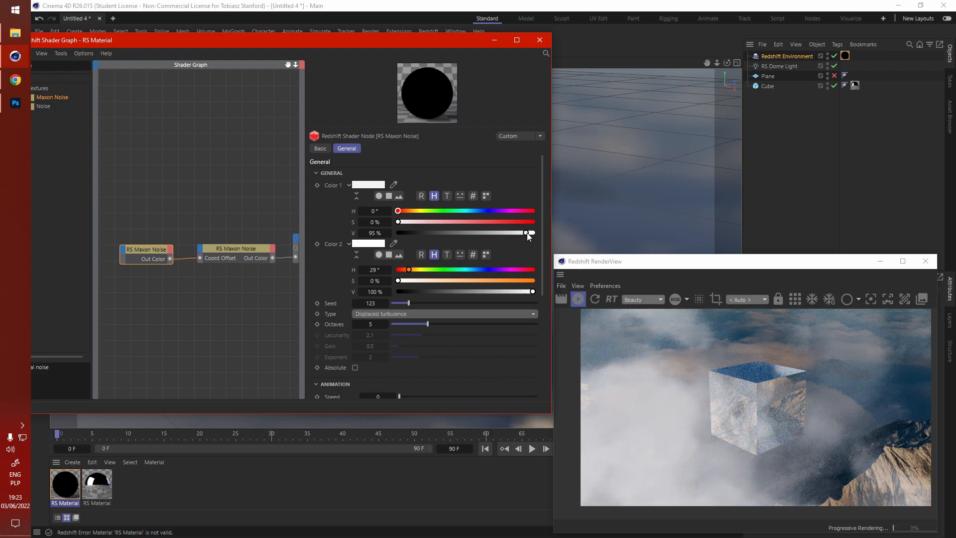
Step: Ease the second noise's first colour to about 85 percent and lower its contrast to 0.718
drag(530, 233, 530, 234)
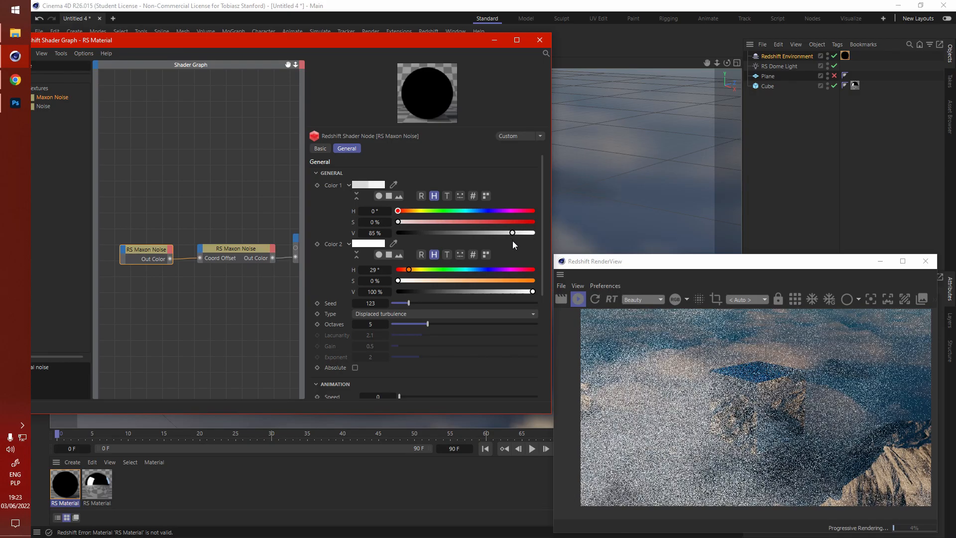
drag(512, 232, 493, 233)
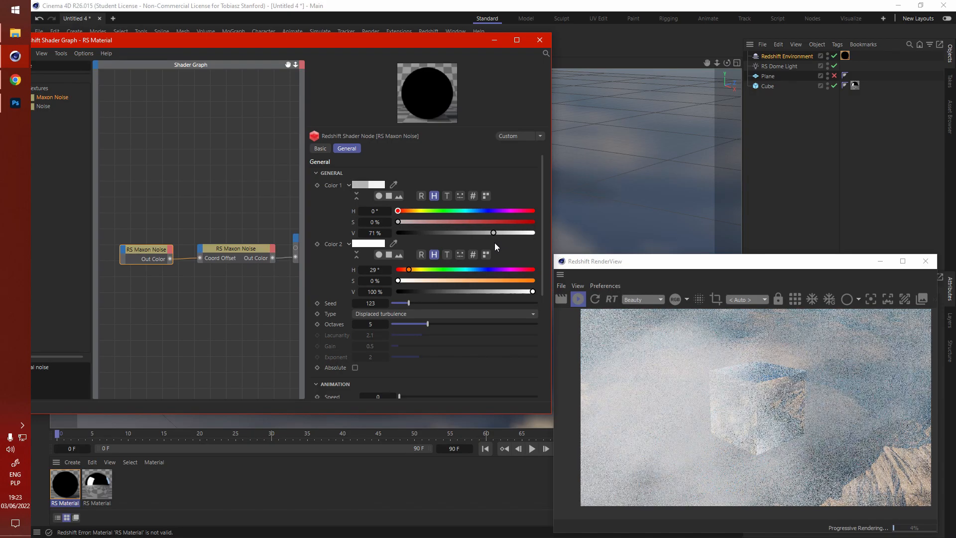
drag(494, 232, 530, 232)
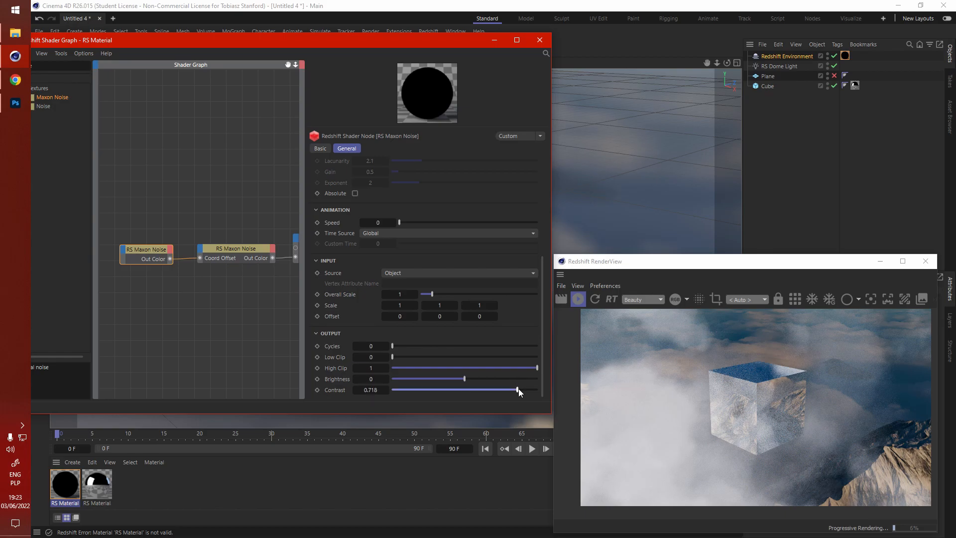
drag(518, 390, 519, 390)
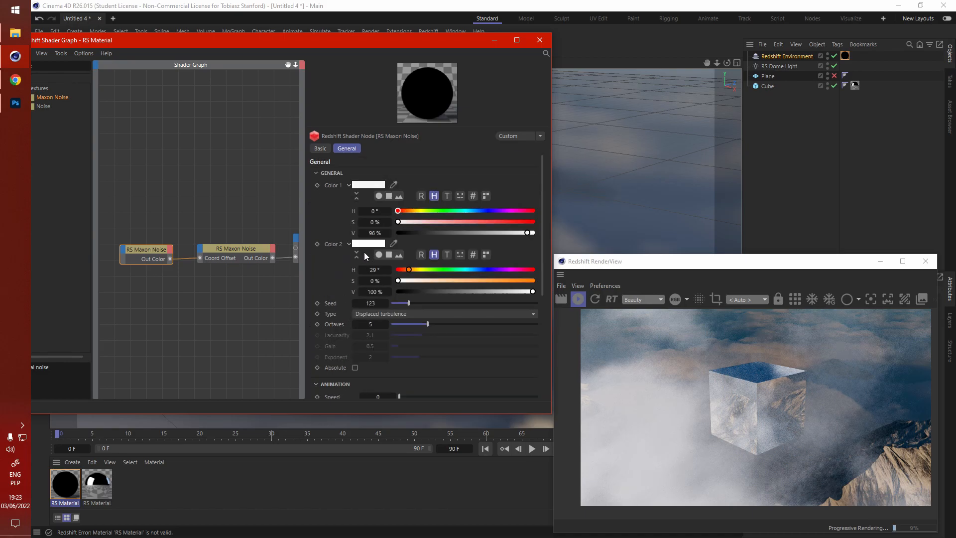
Step: Switch one cloud noise's pattern type to Naki
click(443, 313)
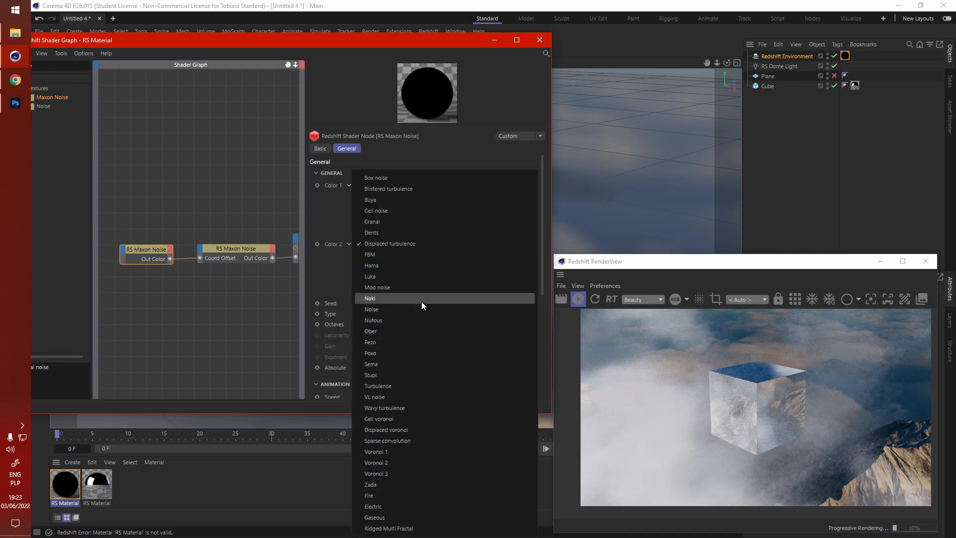
click(370, 298)
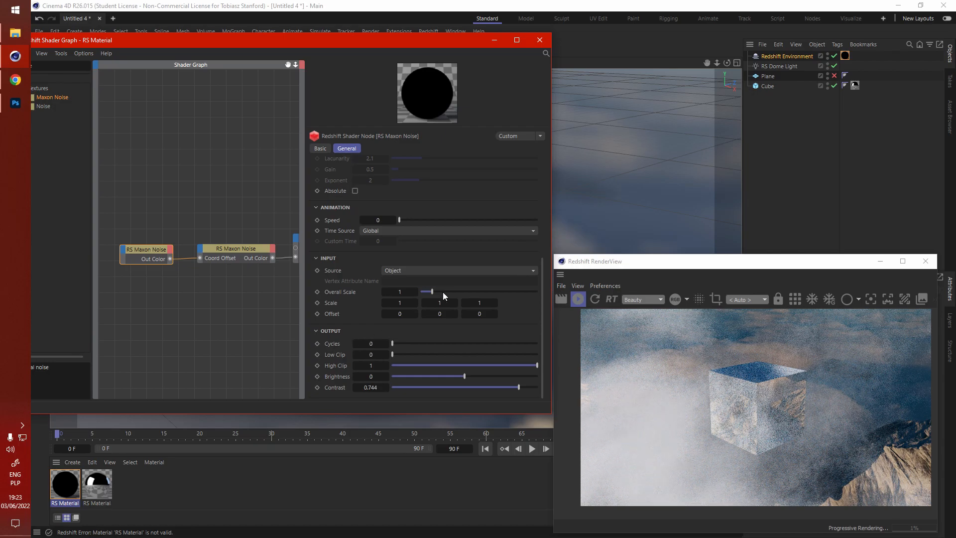
drag(426, 291, 462, 291)
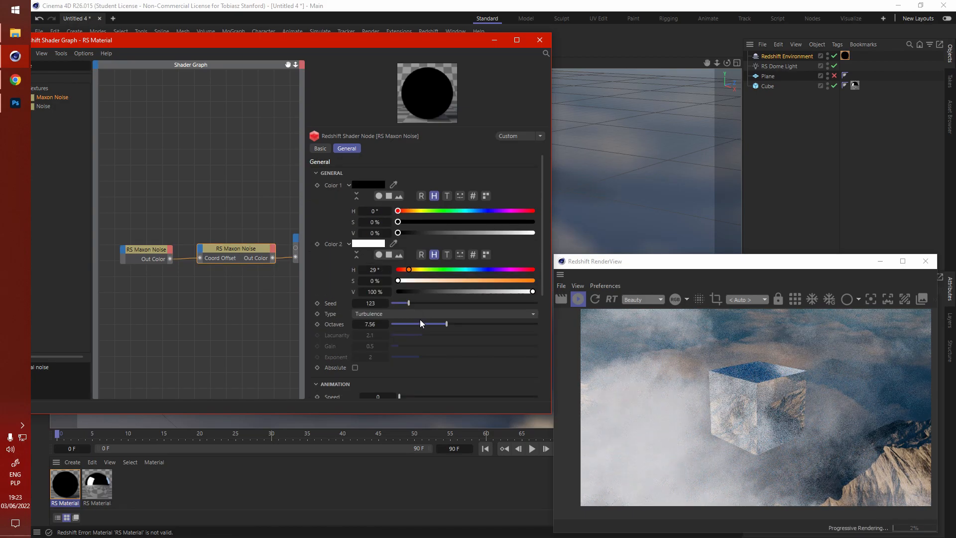
click(444, 313)
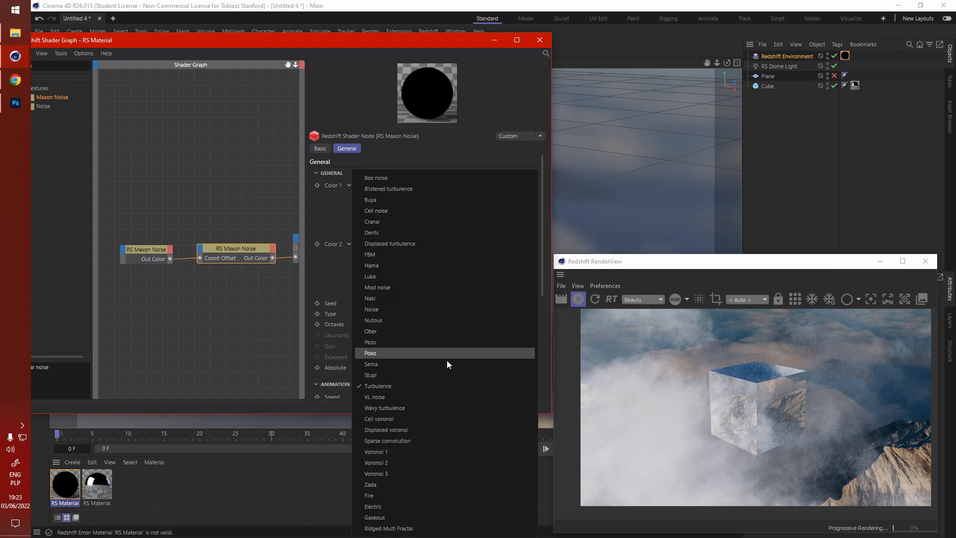
mouse_move(445, 298)
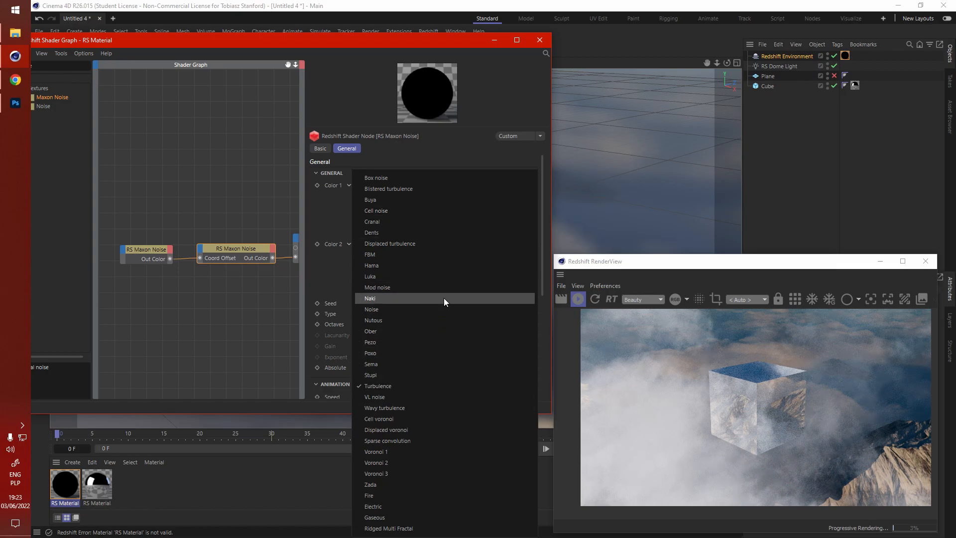
click(370, 298)
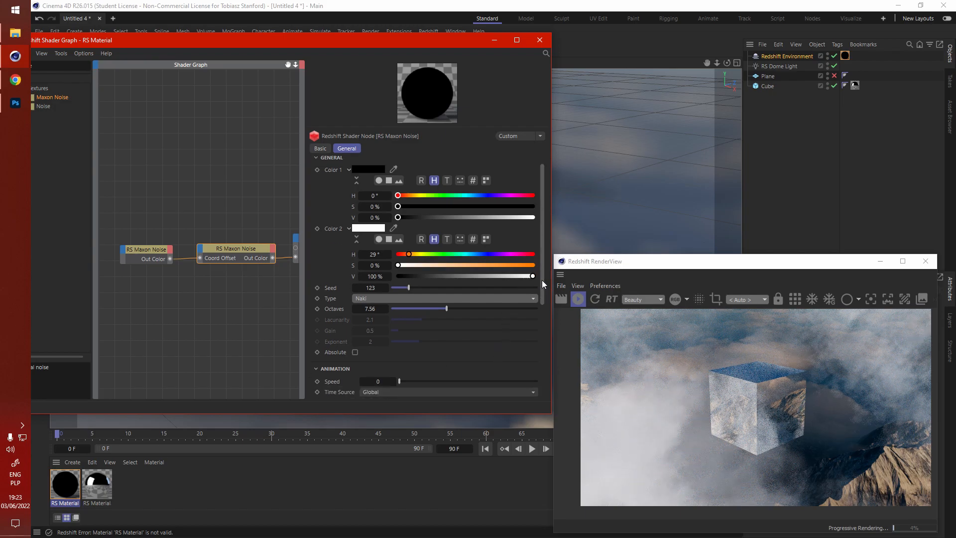
Step: Set the other noise to Wavy turbulence and lower its contrast to about 0.208
scroll(down, 3)
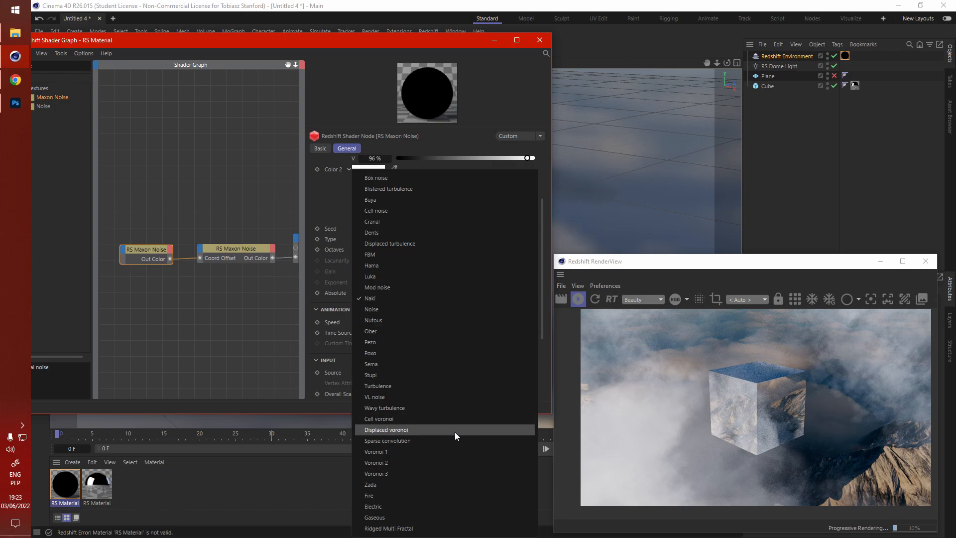
click(384, 407)
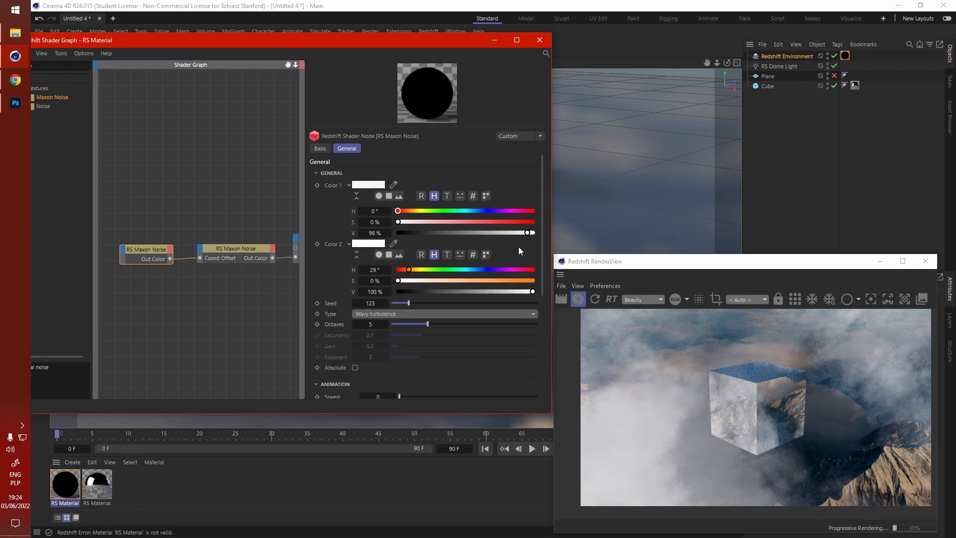
scroll(down, 3)
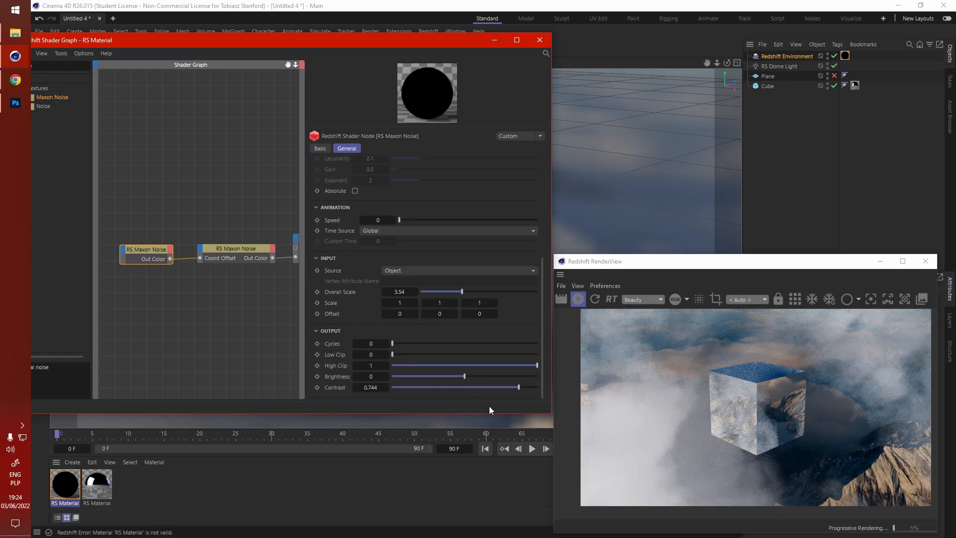
drag(518, 388, 480, 387)
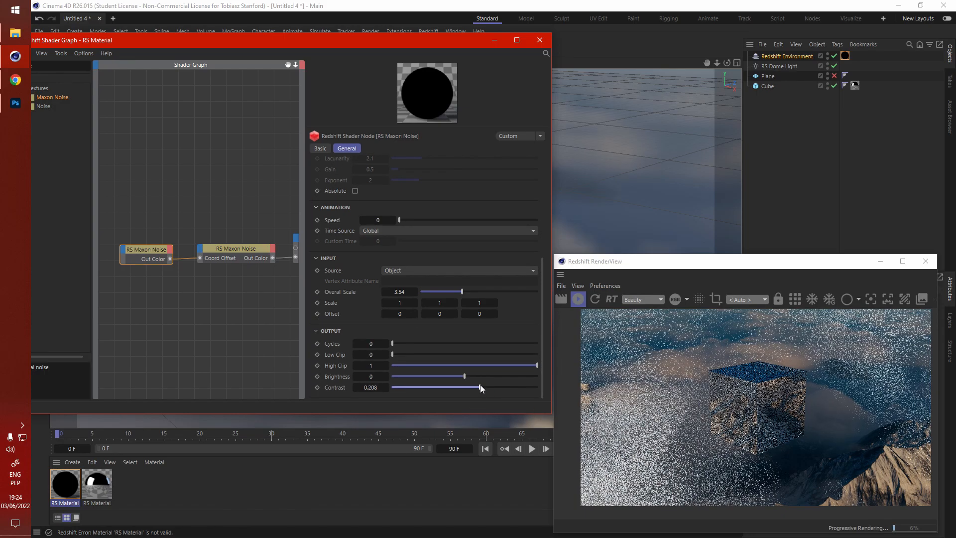
drag(480, 387, 470, 387)
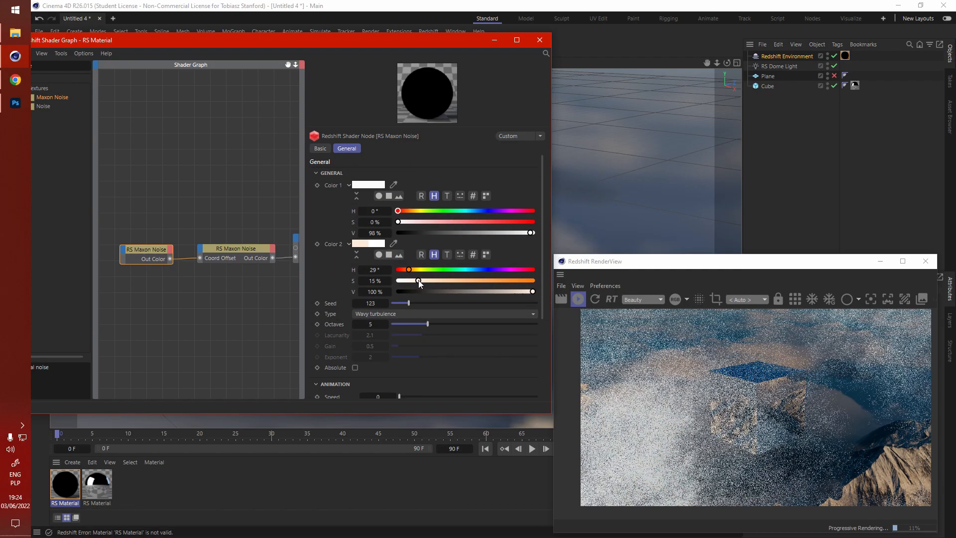
Step: Raise Color 2 saturation to about 15% on the Wavy noise and 19% on the Naki noise for a warm peach tint
drag(419, 280, 433, 280)
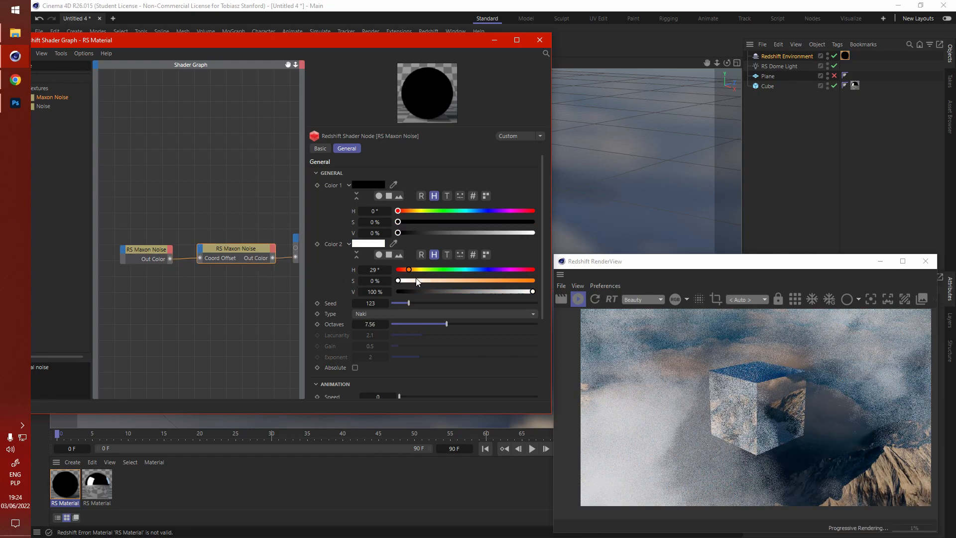
drag(397, 280, 422, 281)
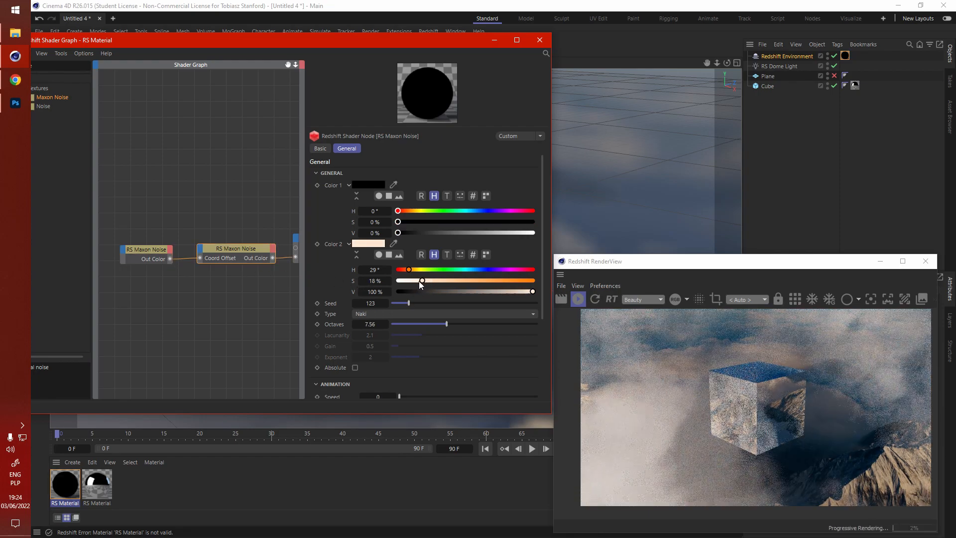
drag(422, 281, 414, 280)
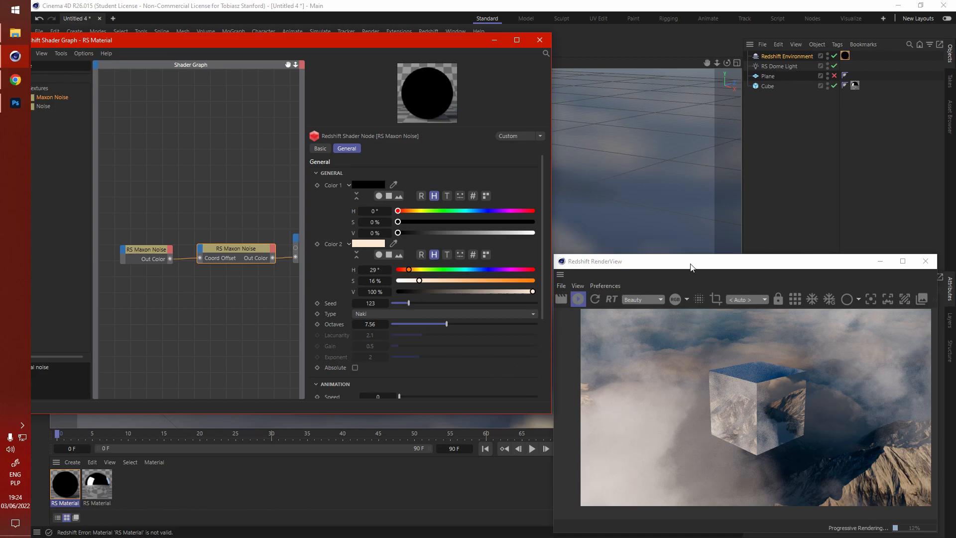
drag(420, 280, 421, 281)
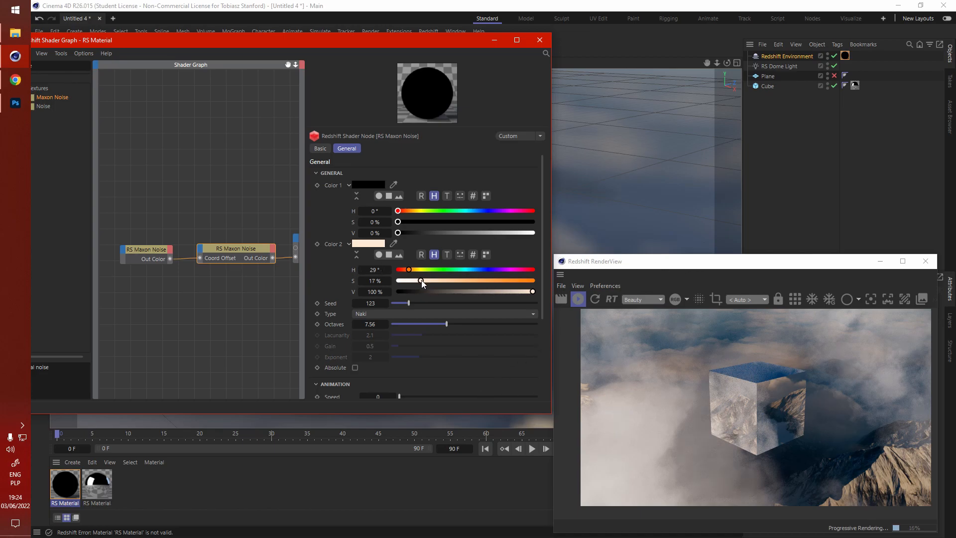
drag(420, 281, 423, 280)
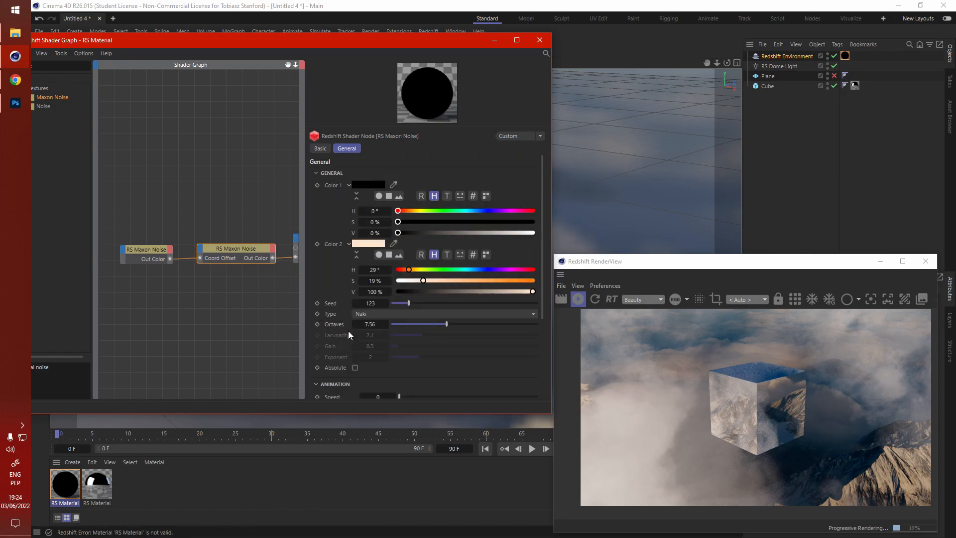
scroll(down, 3)
text(.6)
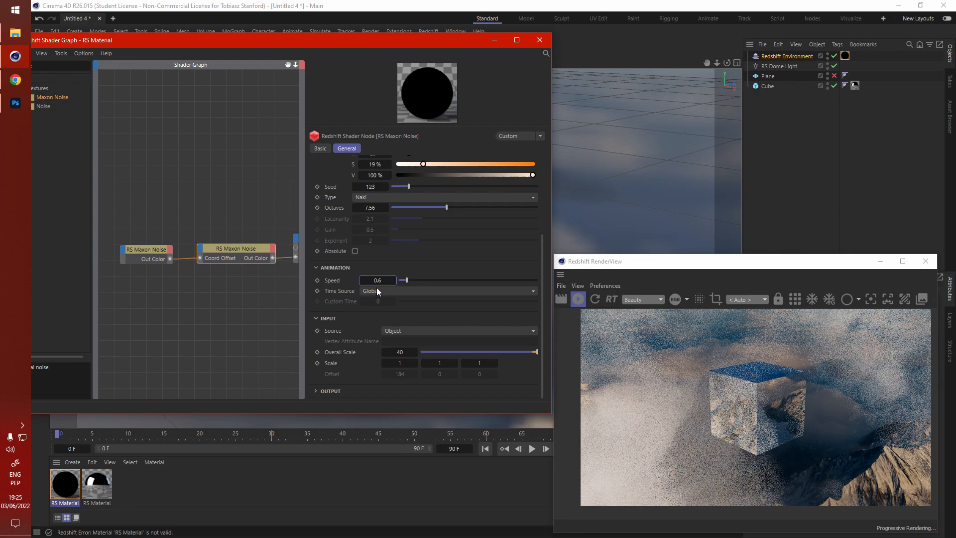
Step: Raise the Naki noise animation speed from 0.6 to 1.87
drag(403, 279, 425, 280)
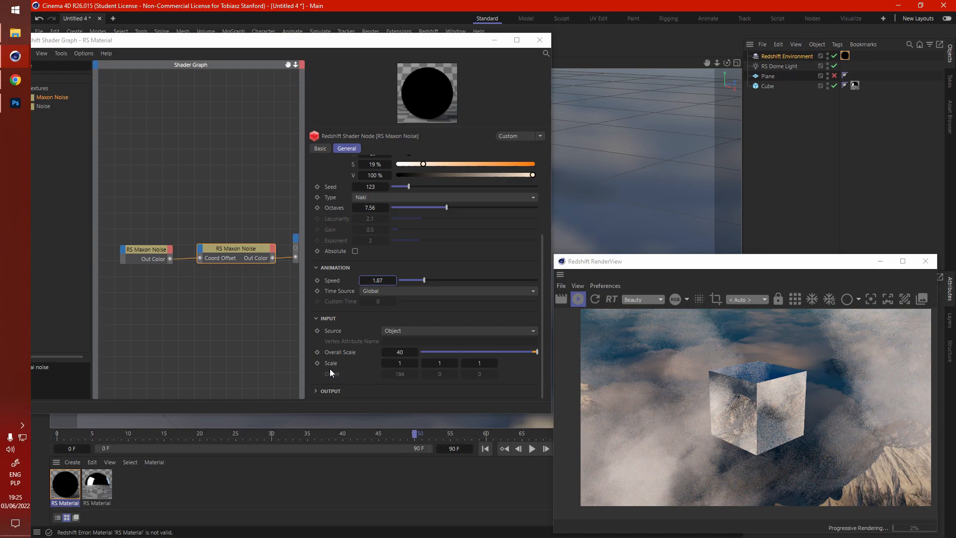
mouse_move(186, 258)
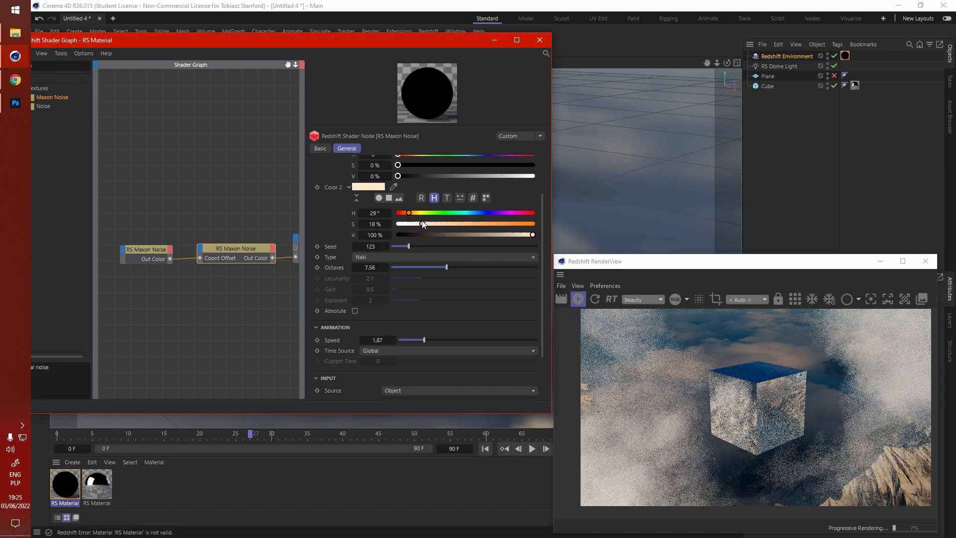
Step: Push the cloud noise Color 2 saturation up to about 63% orange, then ease it back
drag(421, 224, 481, 224)
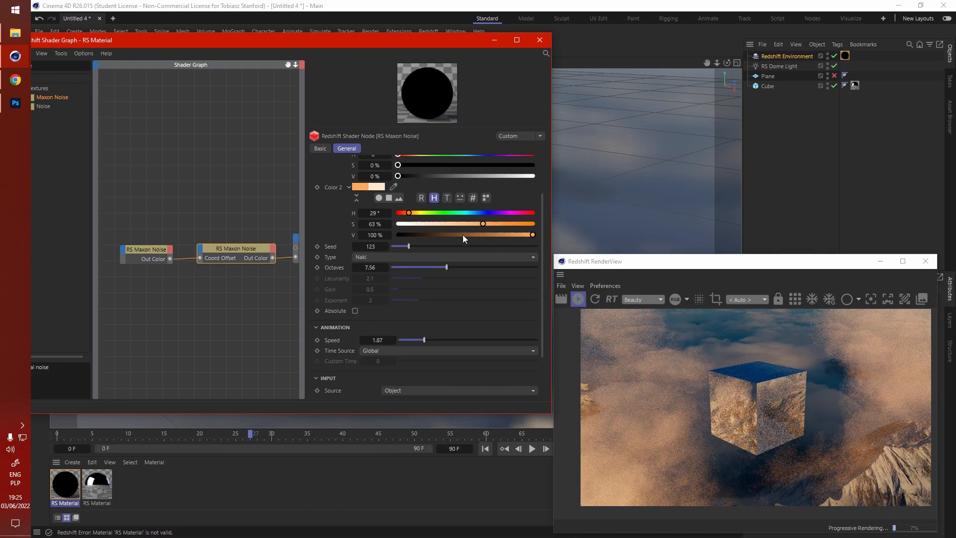
drag(482, 223, 488, 223)
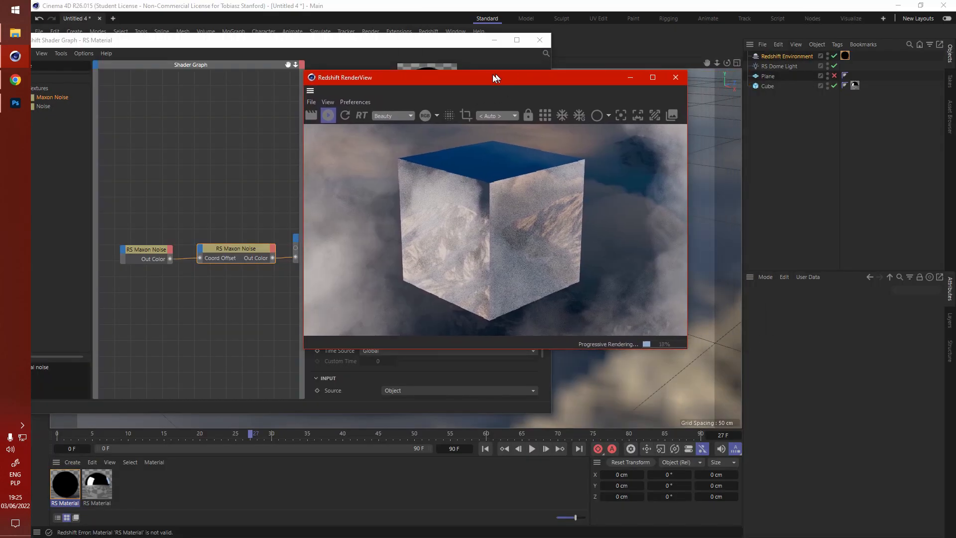
Step: Move the Redshift RenderView beside the shader graph showing the full noise chain
drag(494, 78, 389, 103)
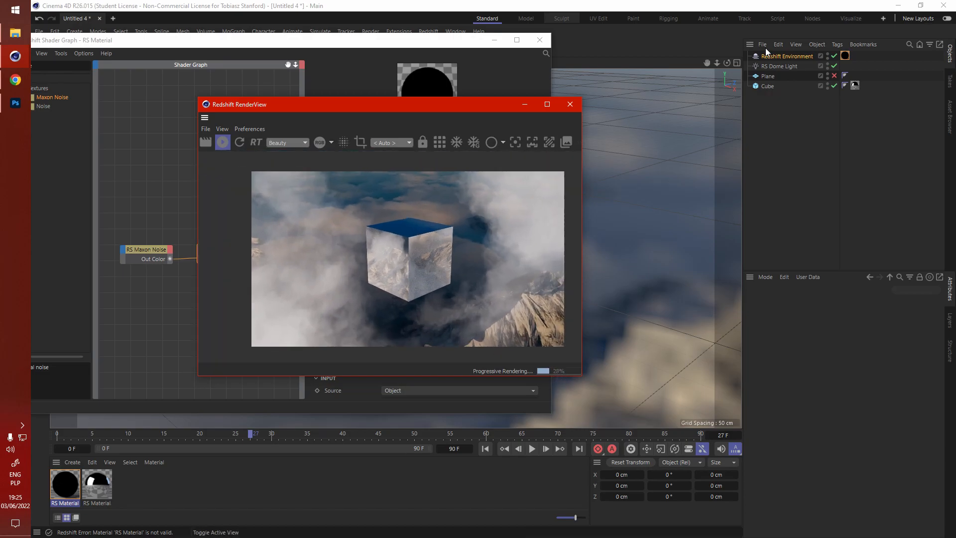
mouse_move(340, 109)
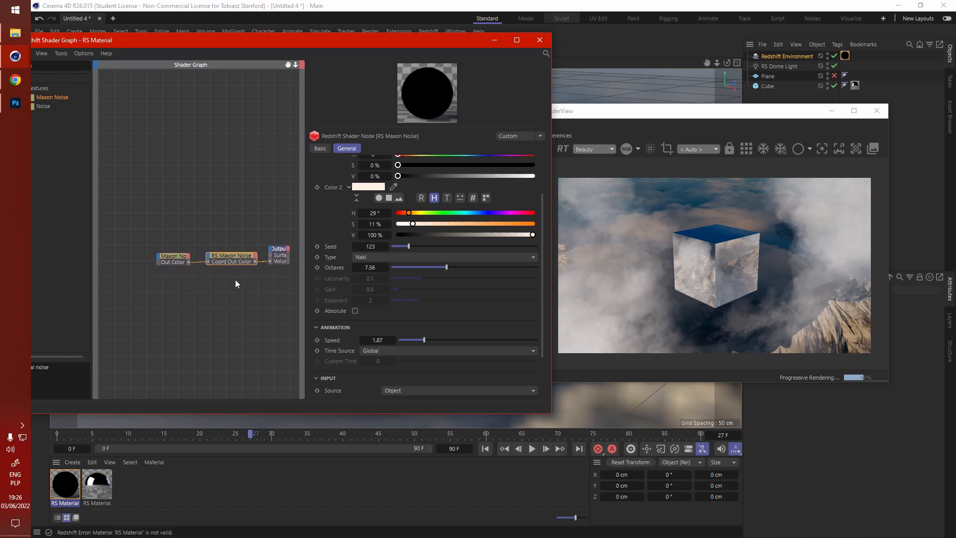
mouse_move(352, 46)
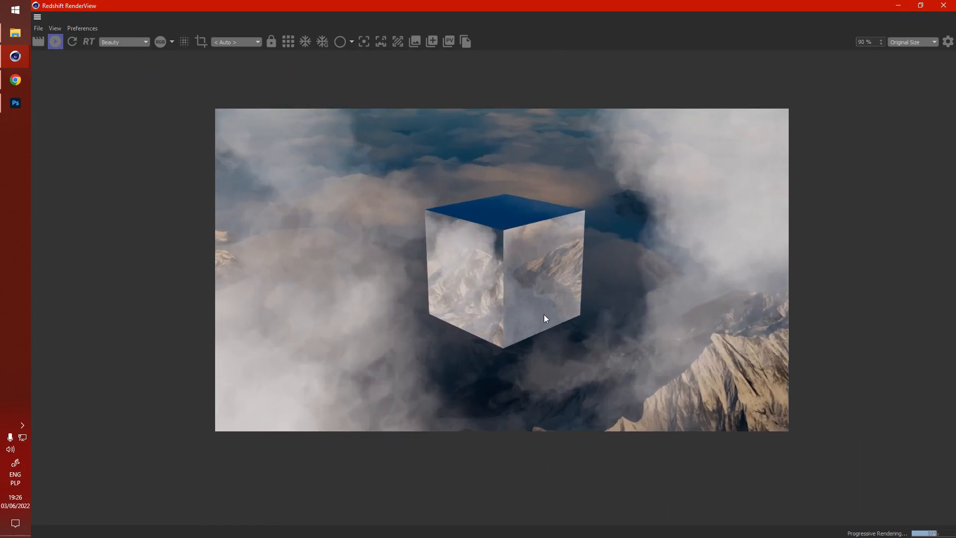
mouse_move(479, 393)
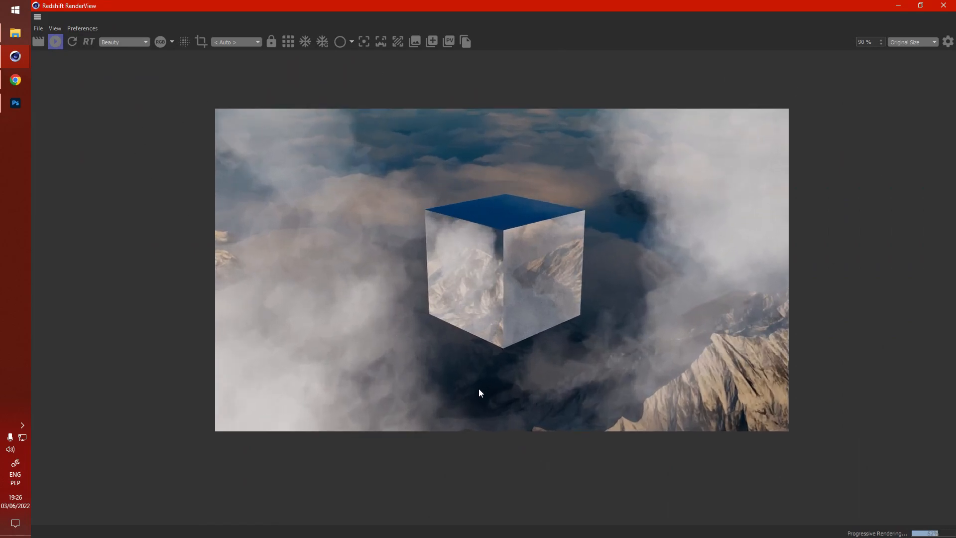
mouse_move(144, 317)
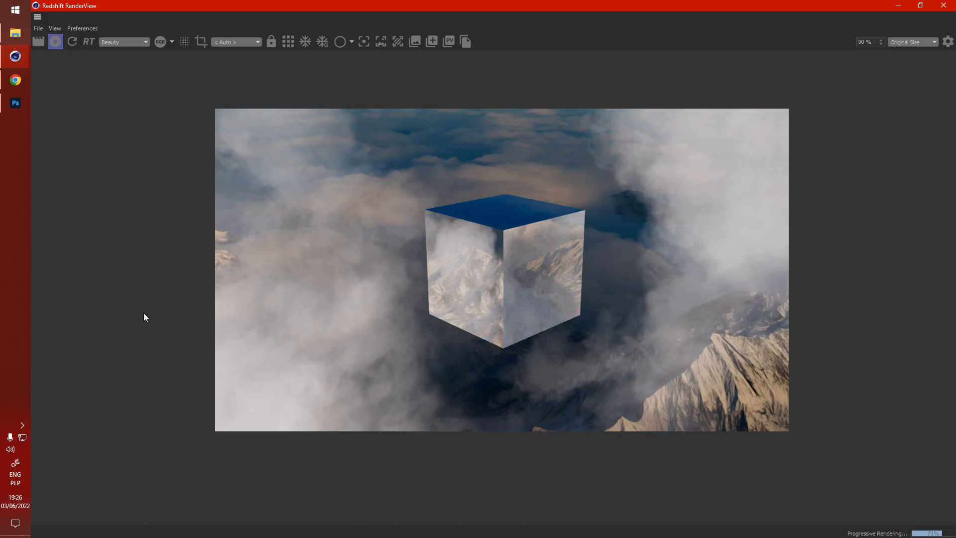
mouse_move(343, 122)
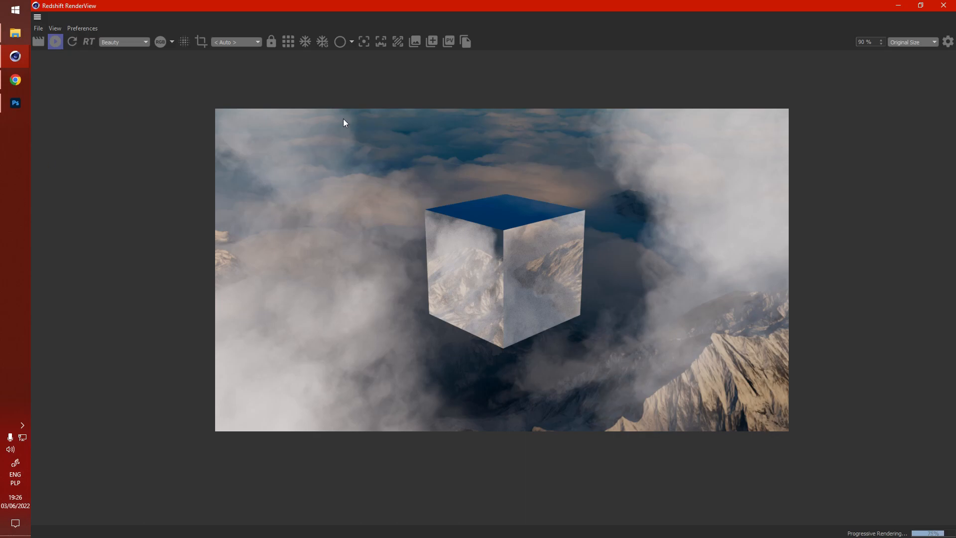
mouse_move(298, 375)
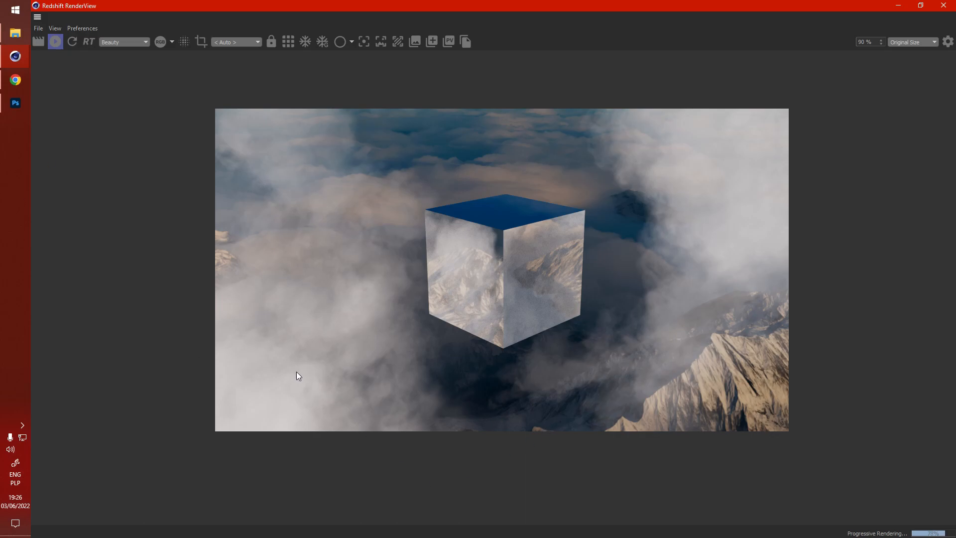
mouse_move(259, 264)
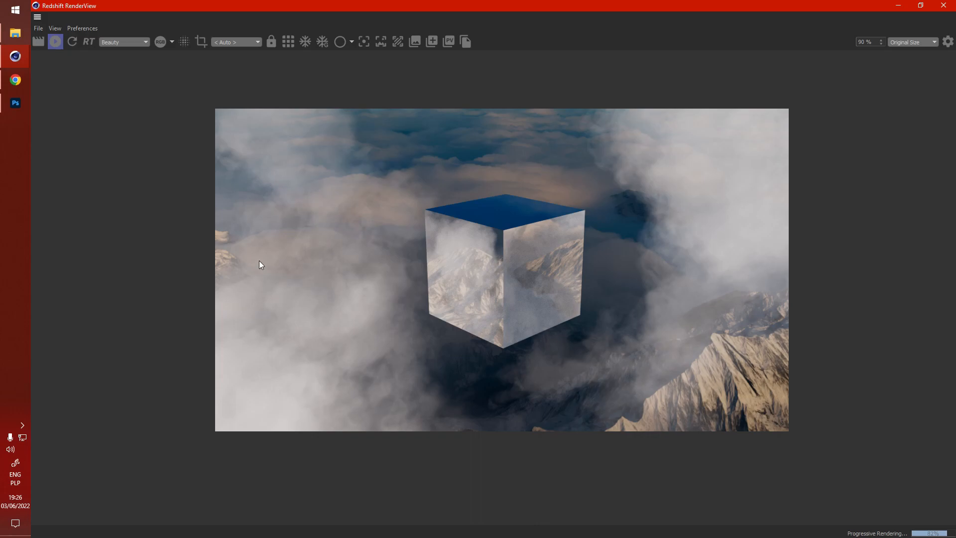
mouse_move(327, 408)
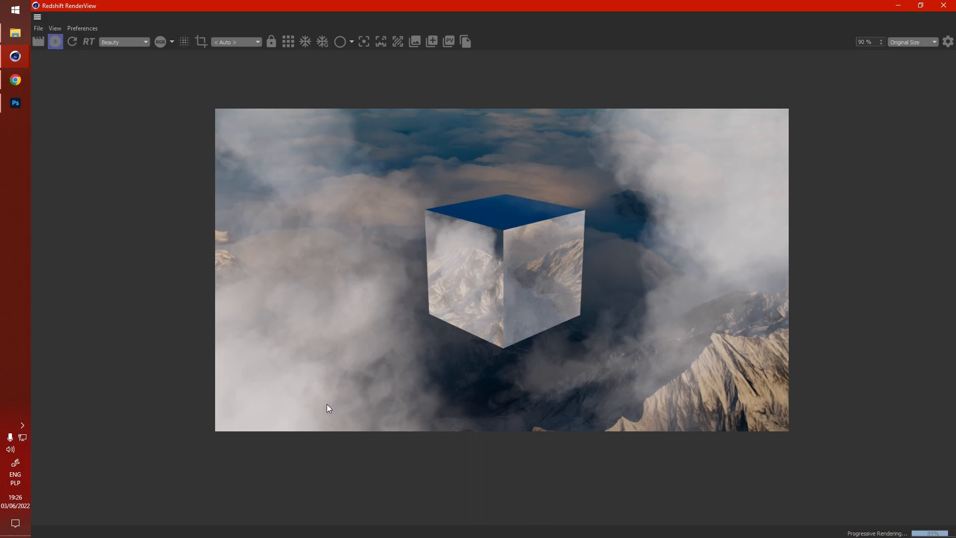